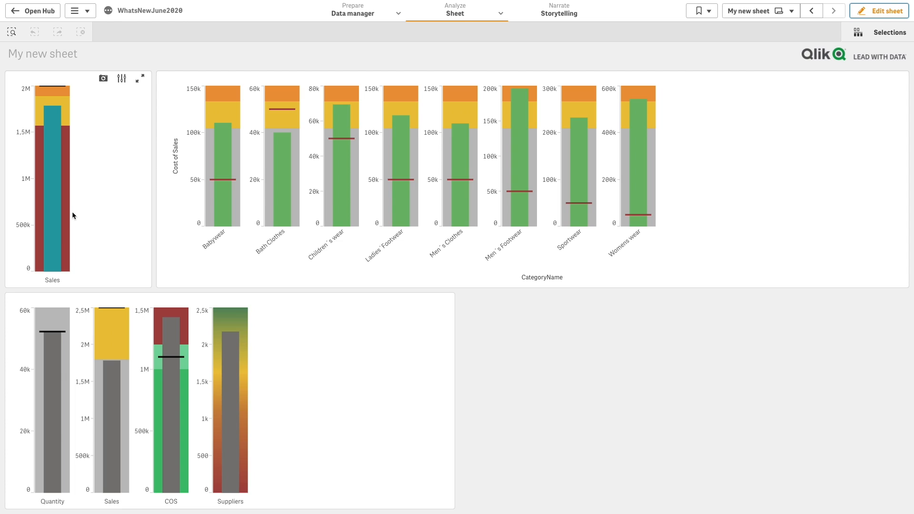
pyautogui.moveTo(407, 255)
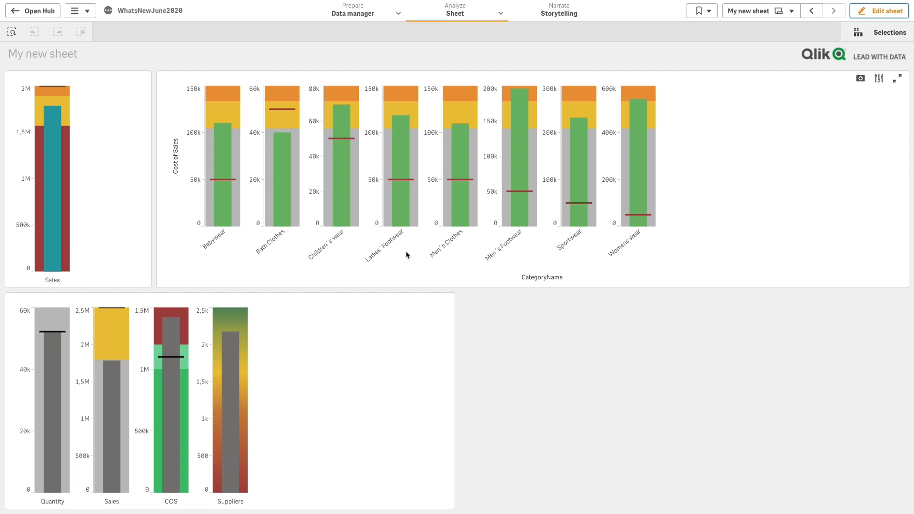
pyautogui.moveTo(623, 247)
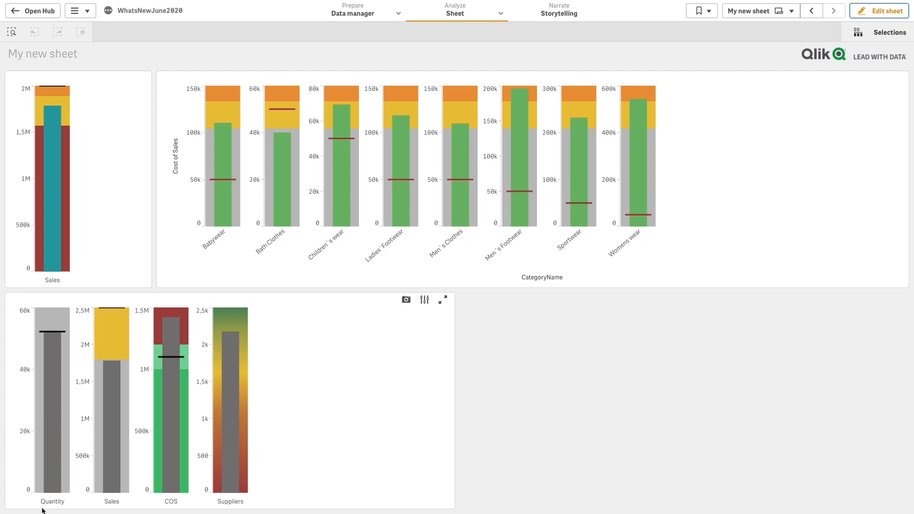
pyautogui.moveTo(278, 498)
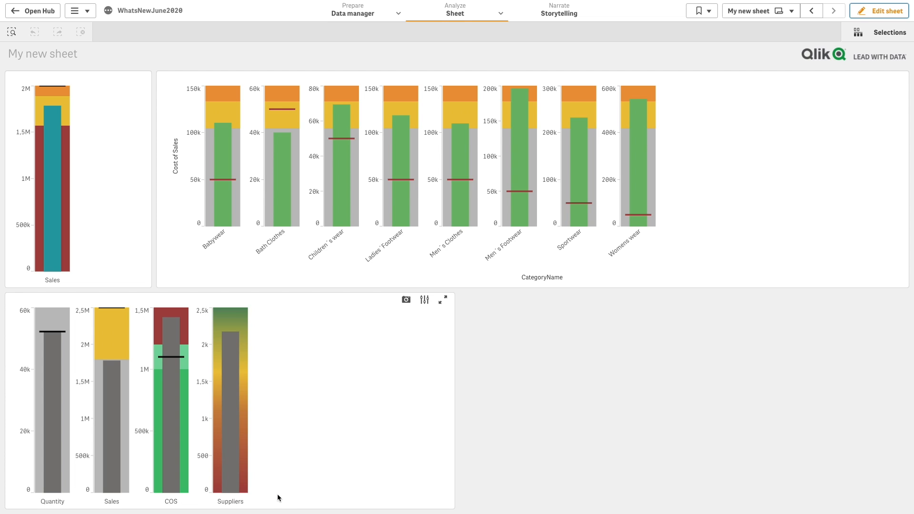
# Put the sheet into edit mode so a bullet chart can be added.
pyautogui.click(881, 11)
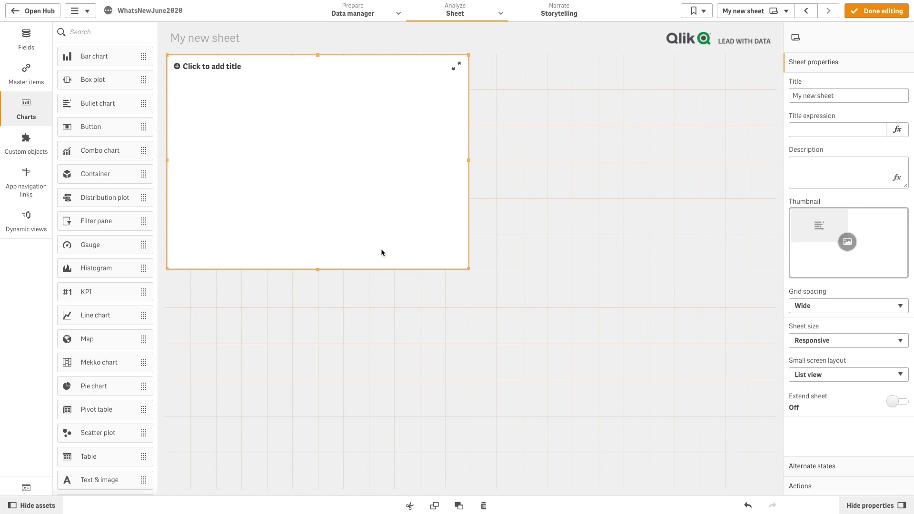
# Add Sum(Sales) as the bullet measure with a =2000000 target.
pyautogui.click(318, 189)
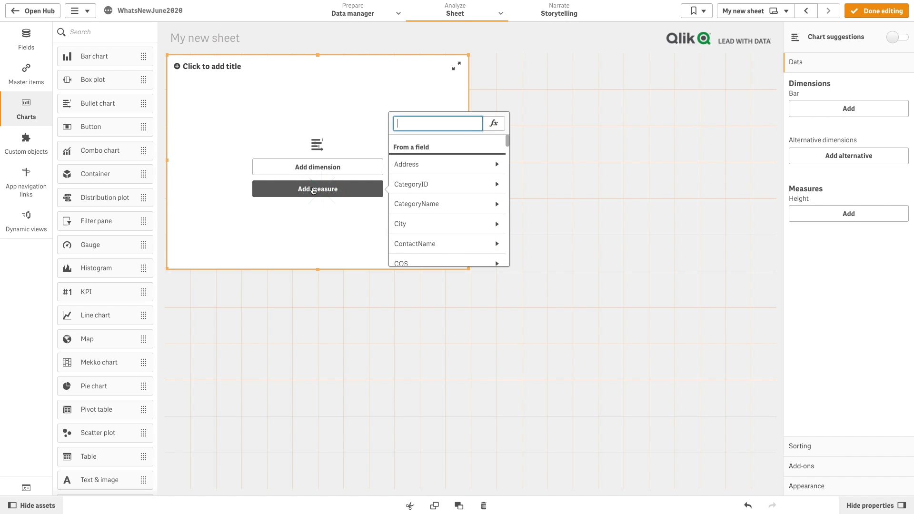
pyautogui.write('Sales')
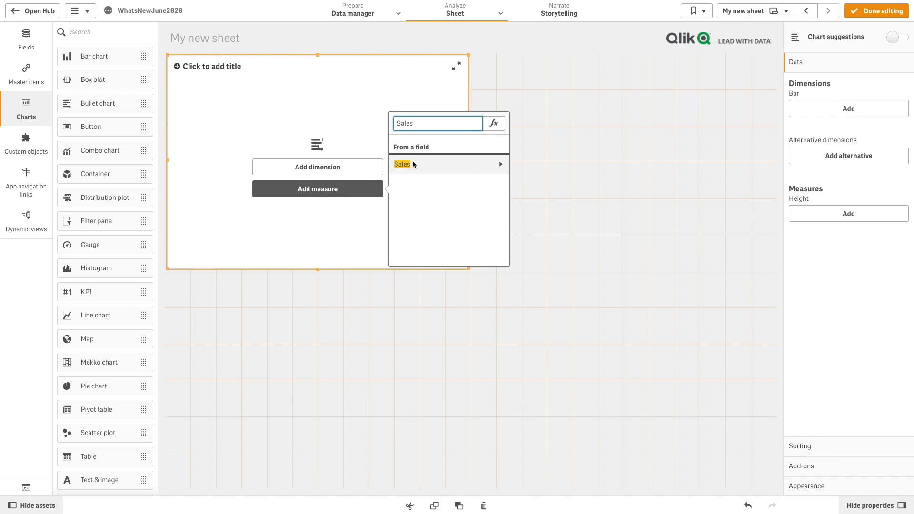
pyautogui.click(402, 164)
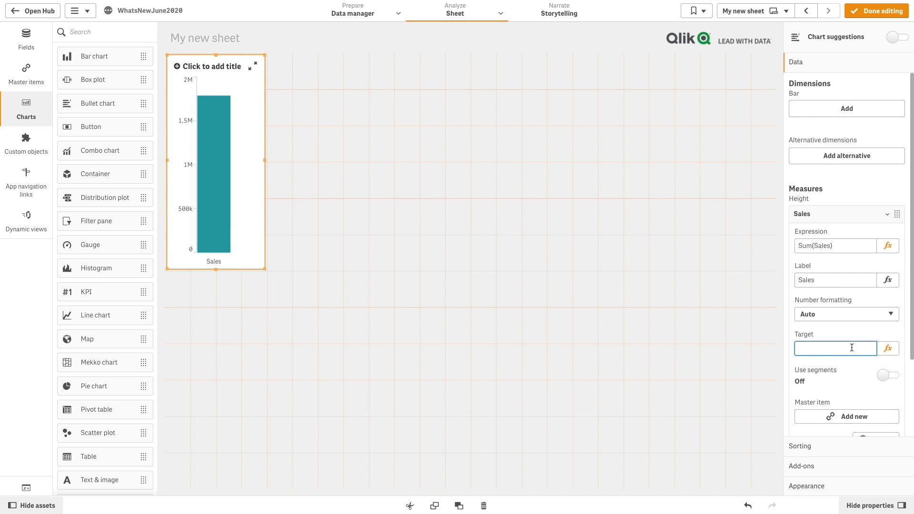
pyautogui.write('=')
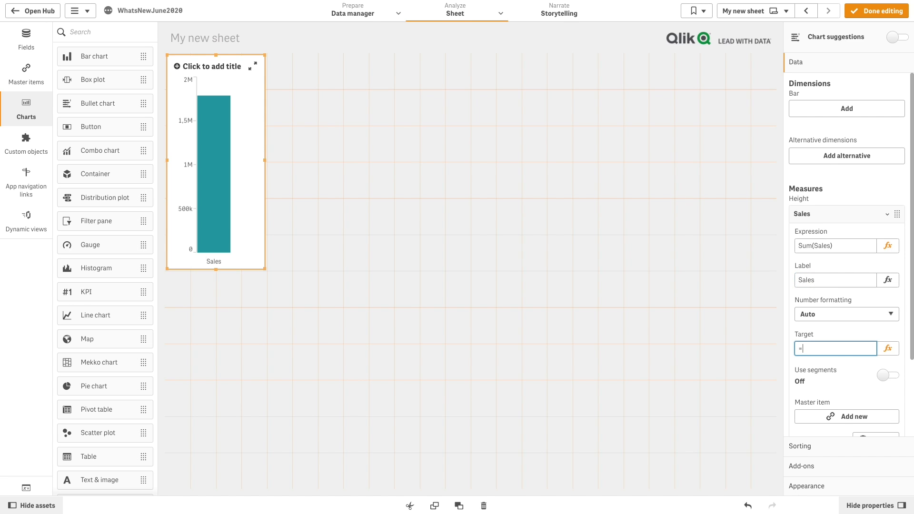
pyautogui.write('2000000')
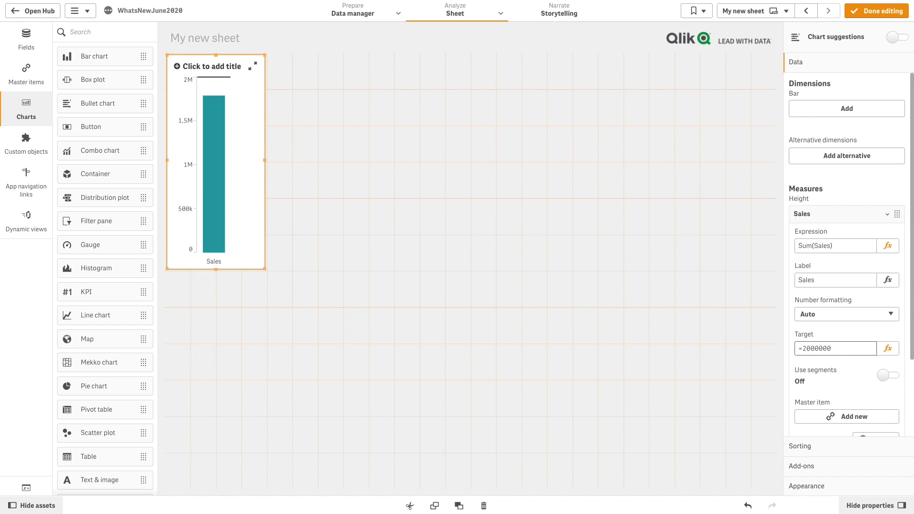
# Turn on Sales range segments and add two limits, entering 3000000 as a limit value.
pyautogui.click(890, 374)
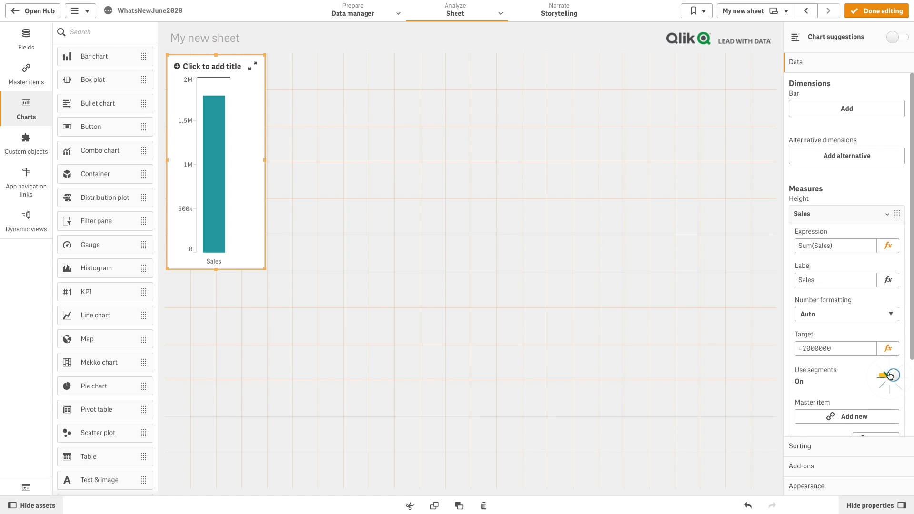
pyautogui.click(888, 374)
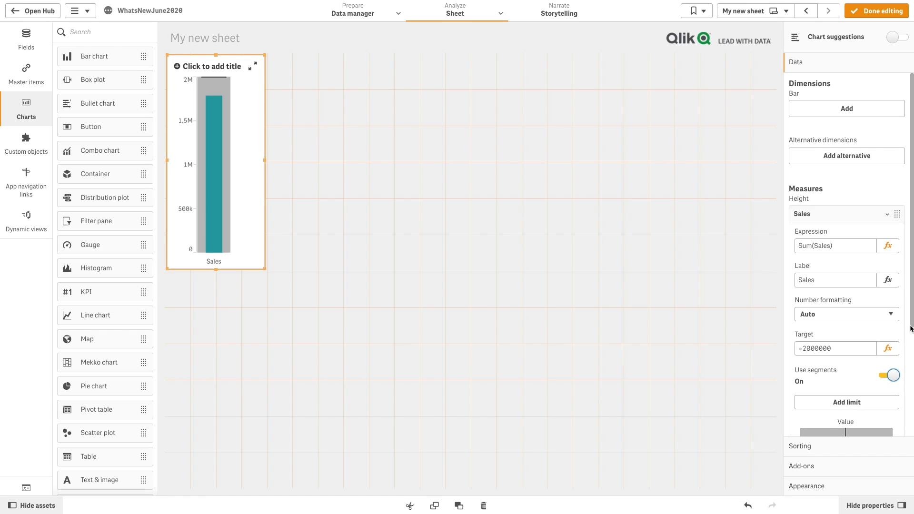
pyautogui.scroll(-3)
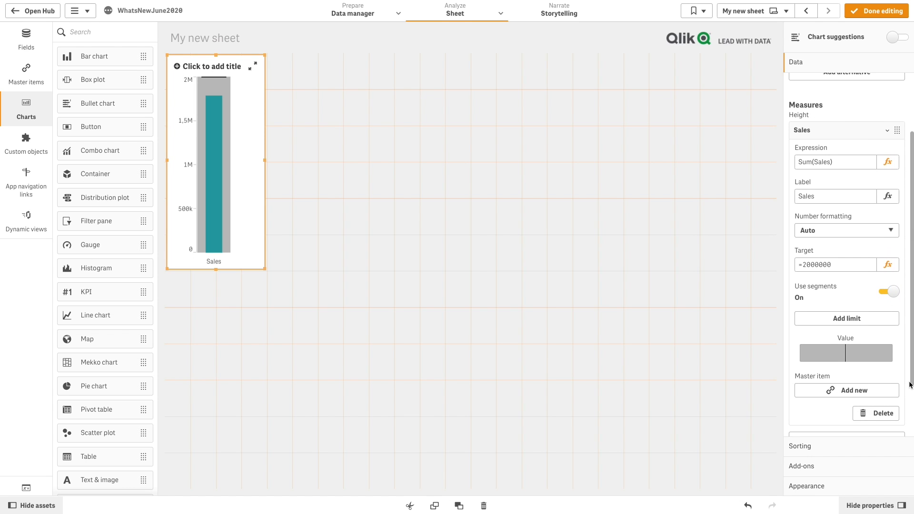
pyautogui.click(846, 318)
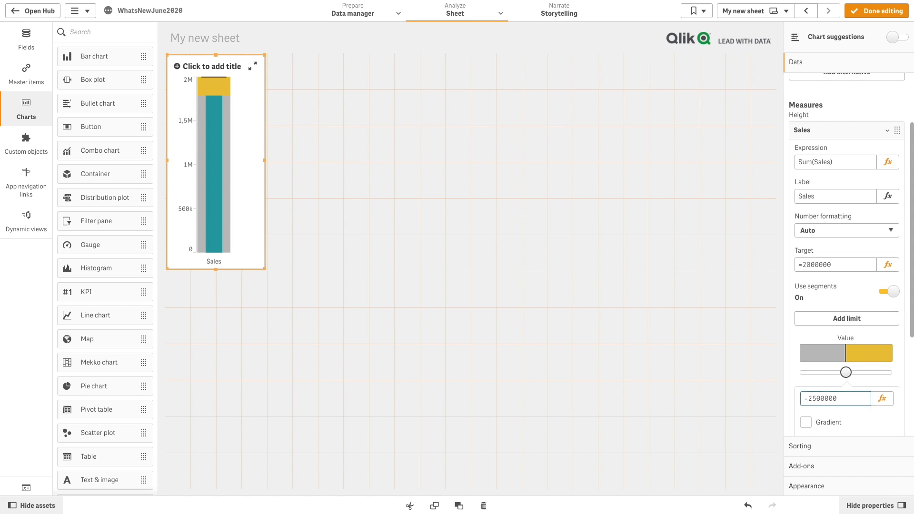
pyautogui.click(846, 319)
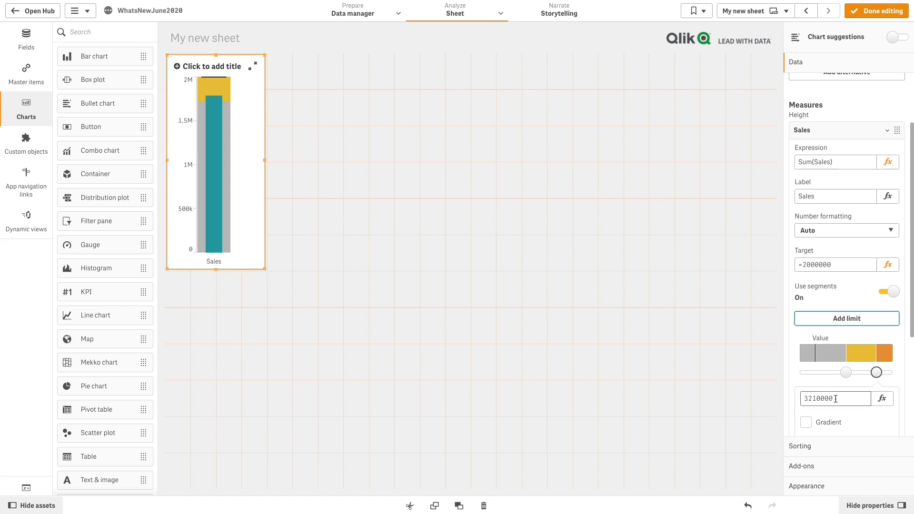
pyautogui.write('3000000')
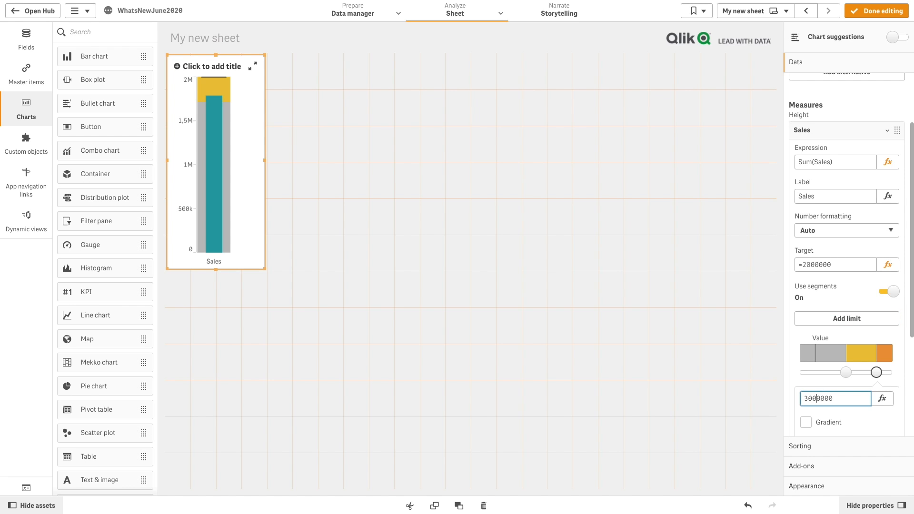
pyautogui.moveTo(876, 372); pyautogui.dragTo(878, 372)
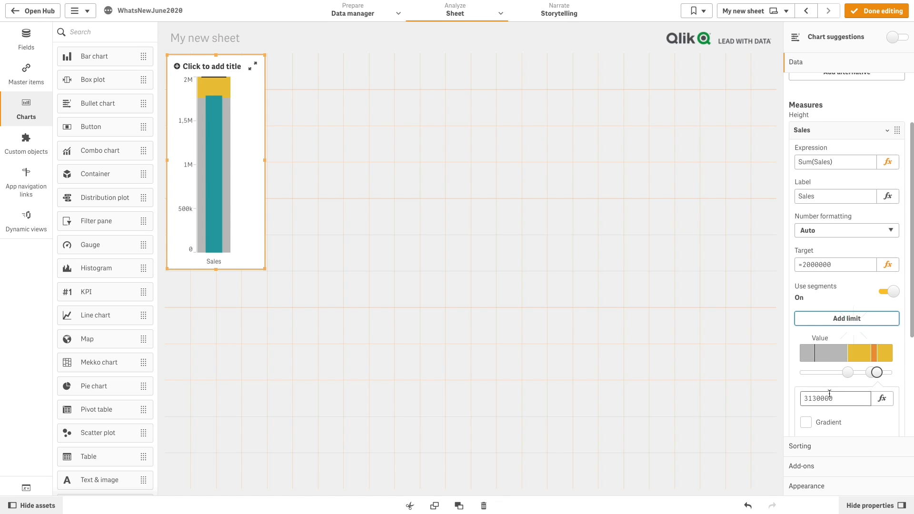
pyautogui.write('3000')
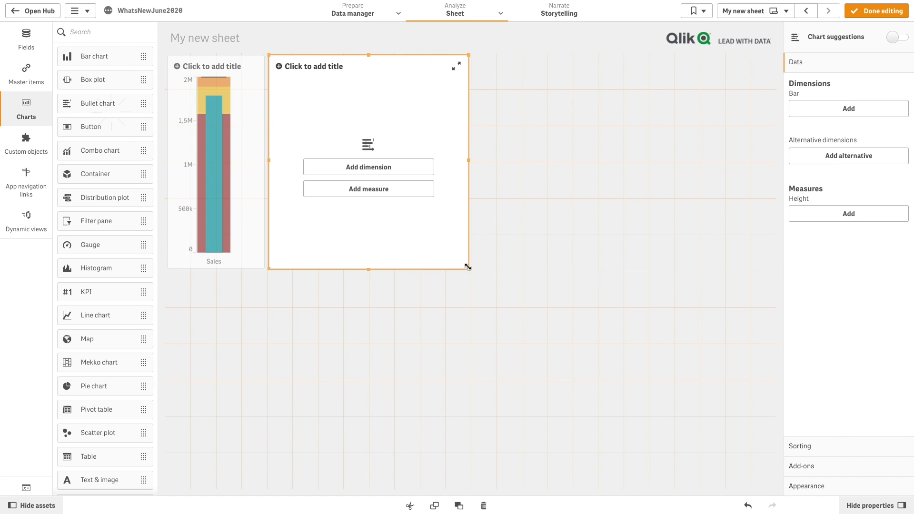
# Widen the second chart and give it a CategoryName dimension and Sum(COS) measure.
pyautogui.click(522, 167)
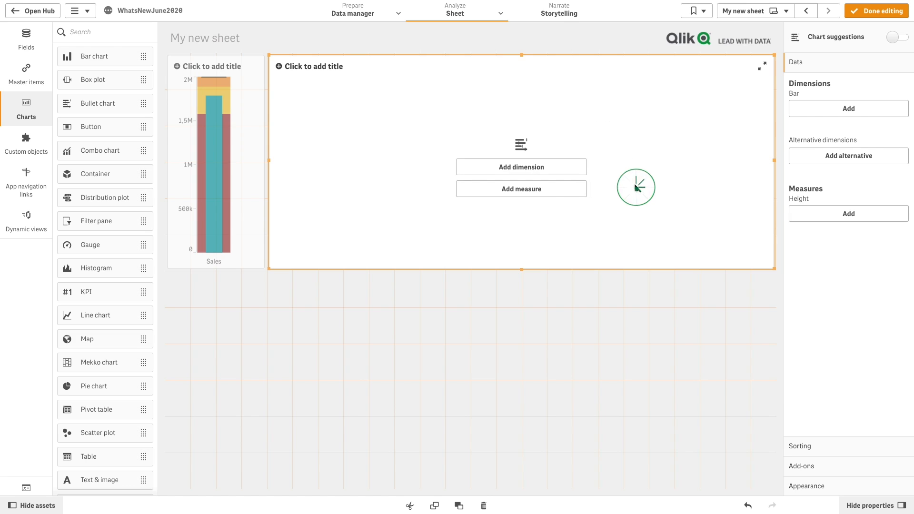
pyautogui.click(520, 167)
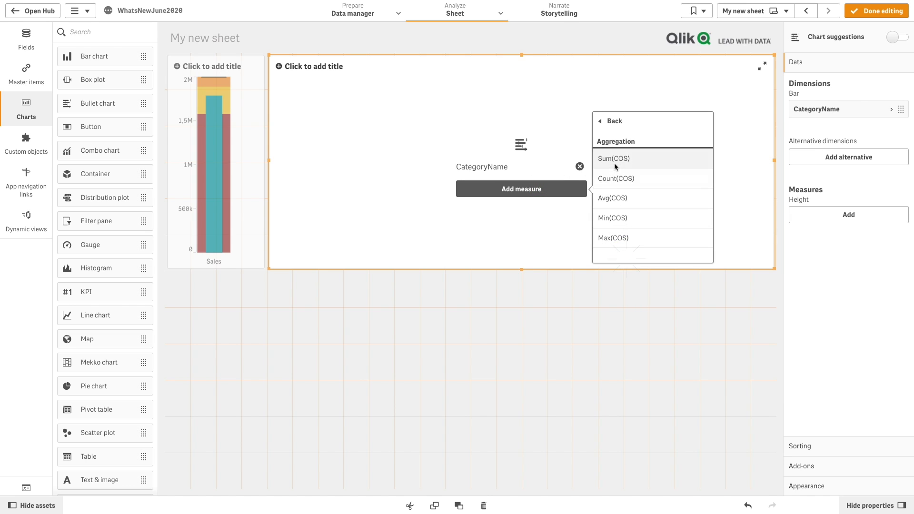
pyautogui.click(612, 159)
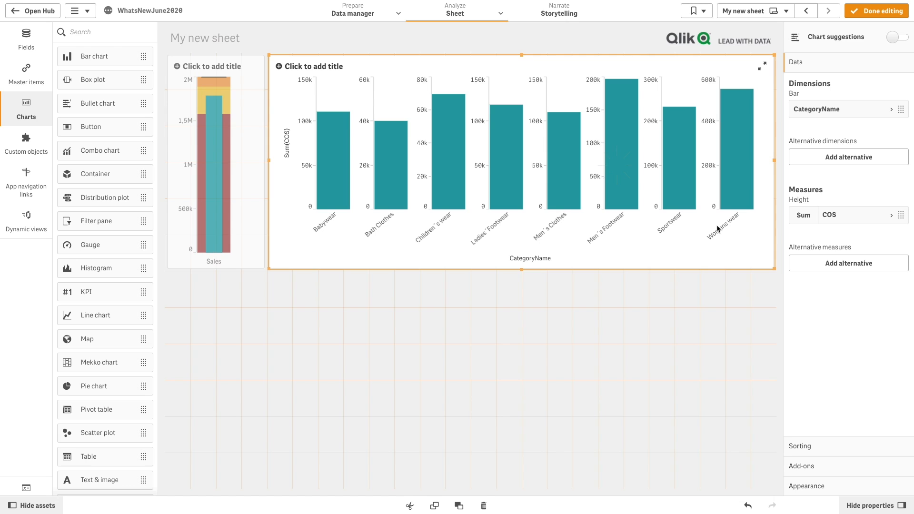
# Label the COS measure 'Cost of Sales' and set its target to =50000.
pyautogui.click(828, 216)
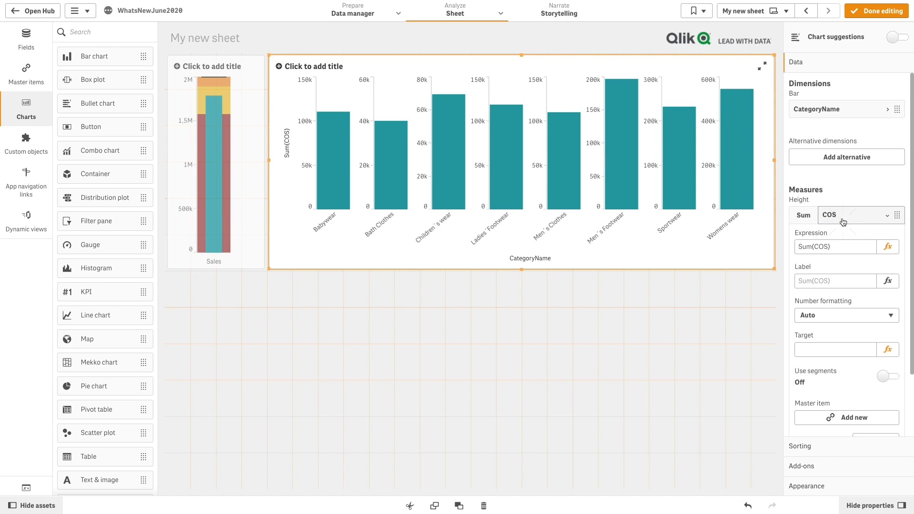
pyautogui.write('Cost o')
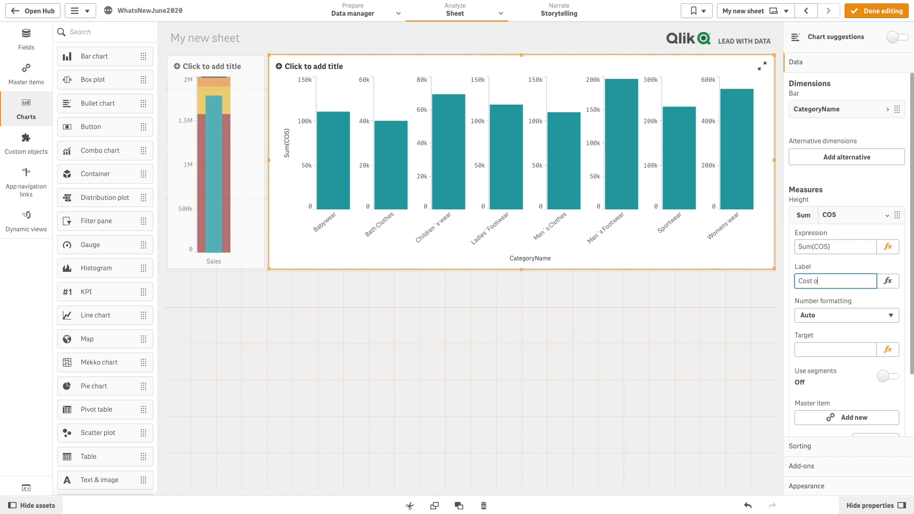
pyautogui.click(833, 349)
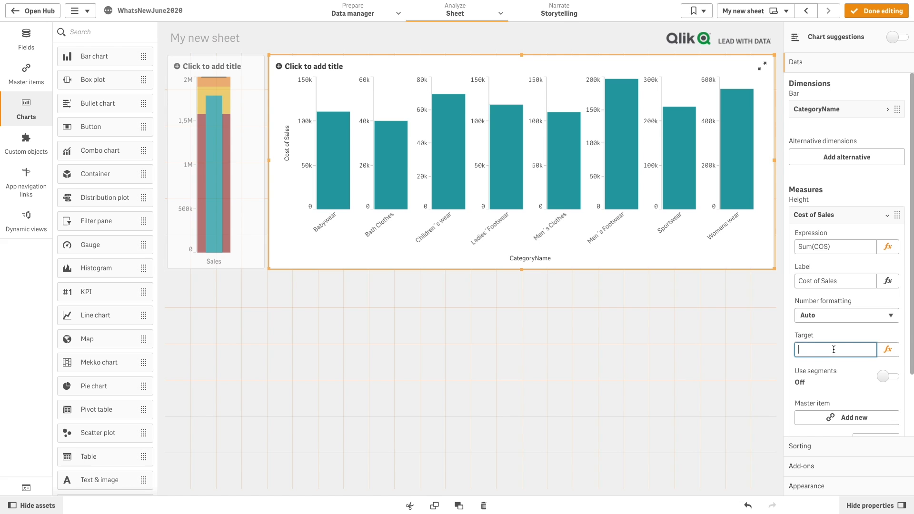
pyautogui.write('=50000')
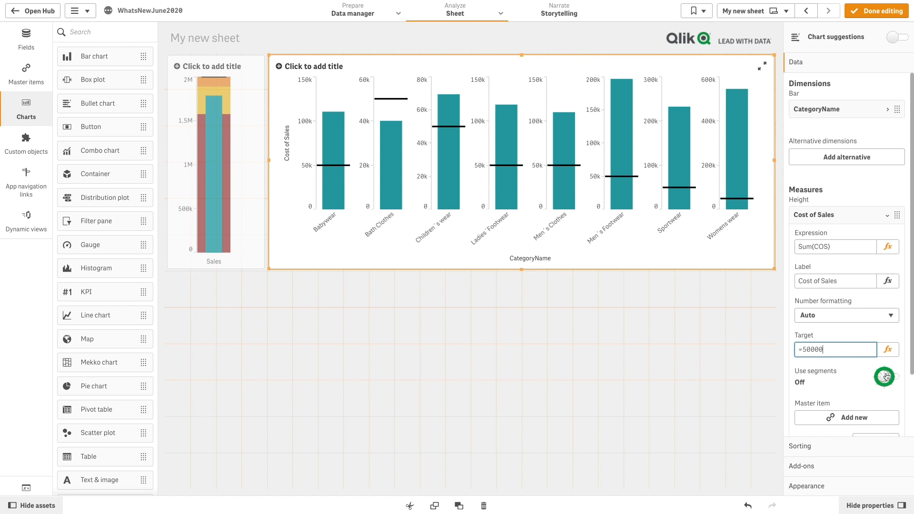
# Enable Cost of Sales segments with a 700000 limit and a second limit slid into place.
pyautogui.click(886, 376)
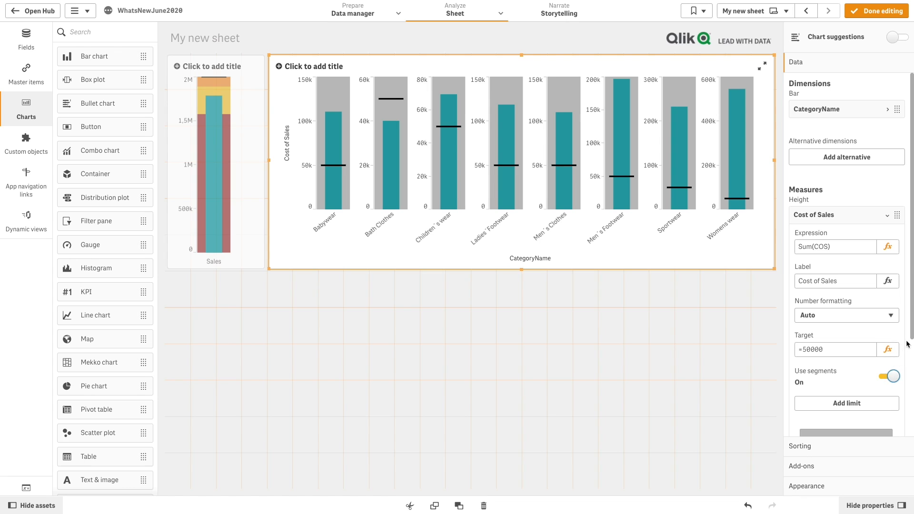
pyautogui.scroll(-3)
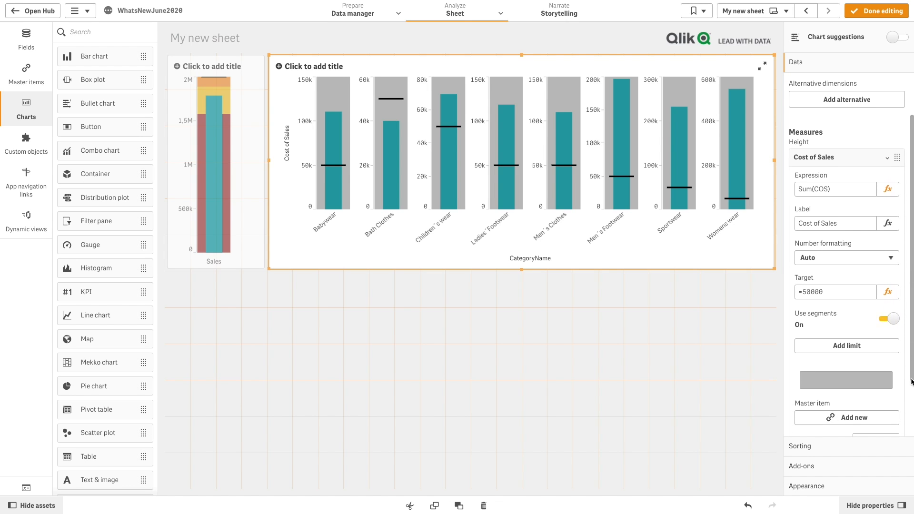
pyautogui.click(846, 345)
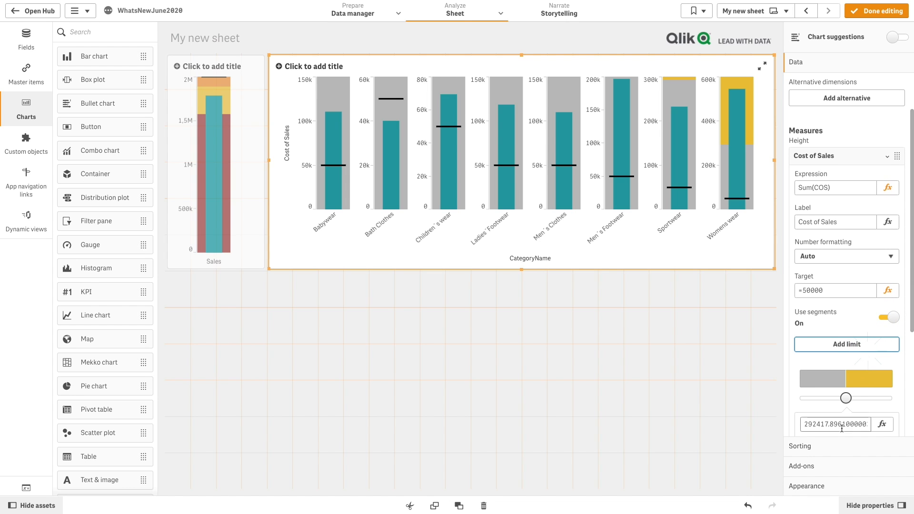
pyautogui.write('700000')
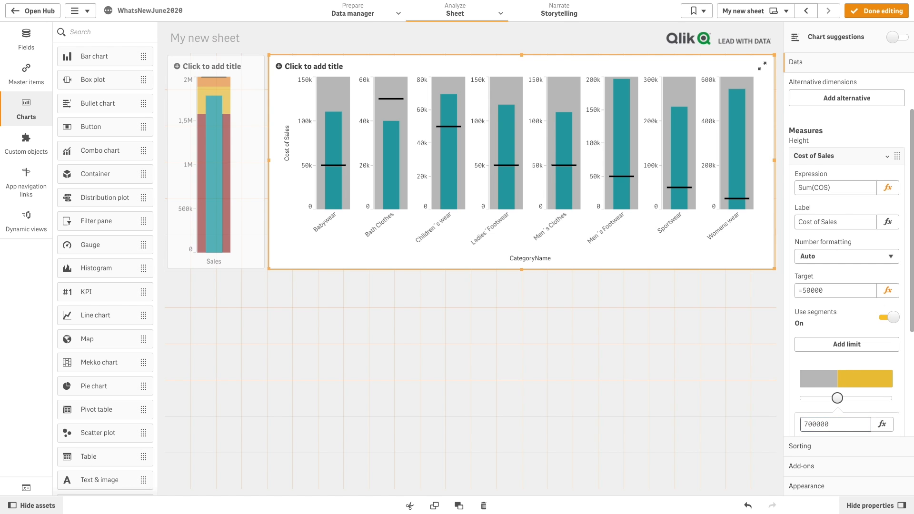
pyautogui.click(845, 344)
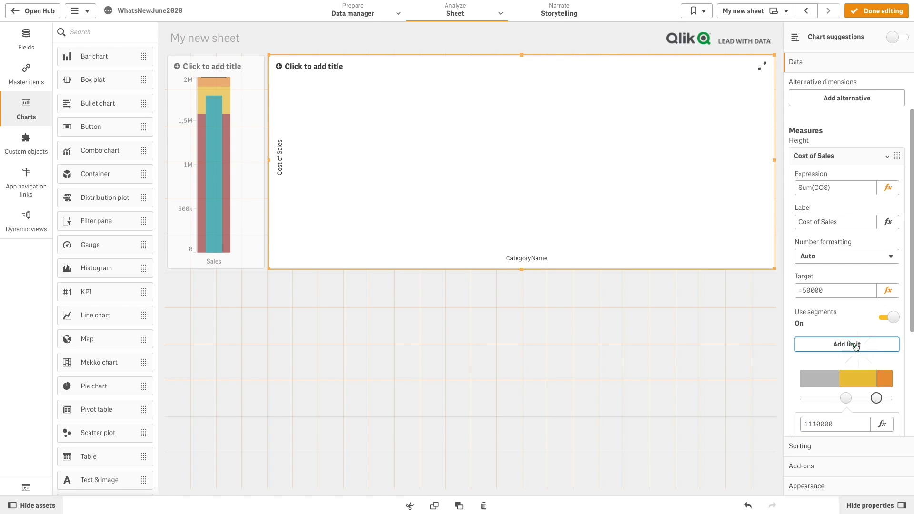
pyautogui.click(846, 344)
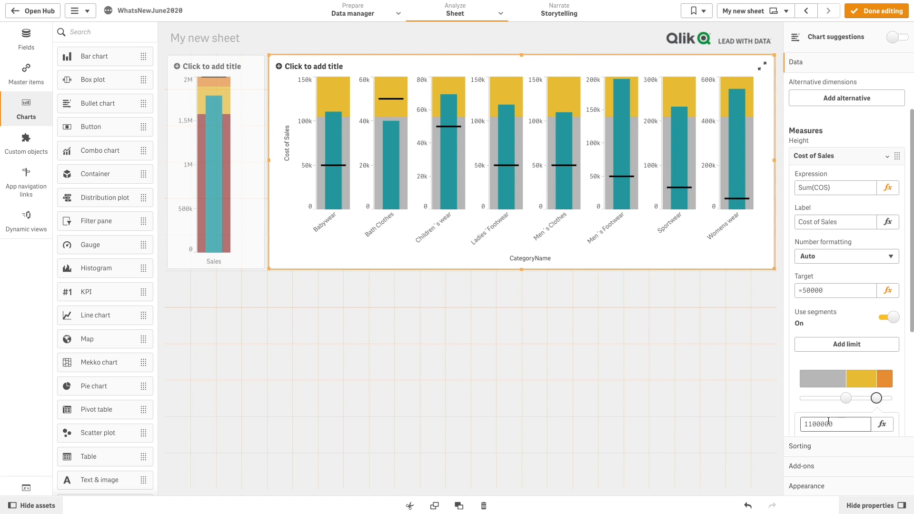
pyautogui.moveTo(875, 397); pyautogui.dragTo(886, 398)
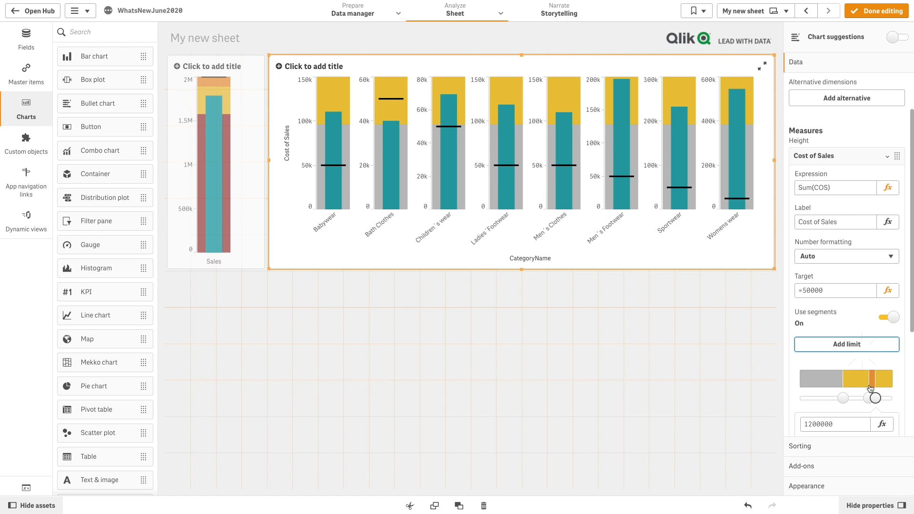
pyautogui.moveTo(874, 398); pyautogui.dragTo(863, 398)
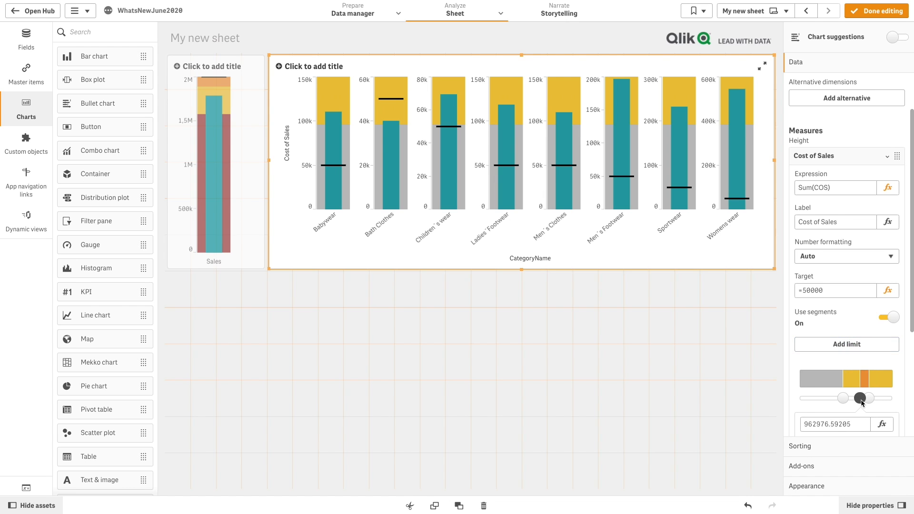
pyautogui.moveTo(864, 398); pyautogui.dragTo(862, 398)
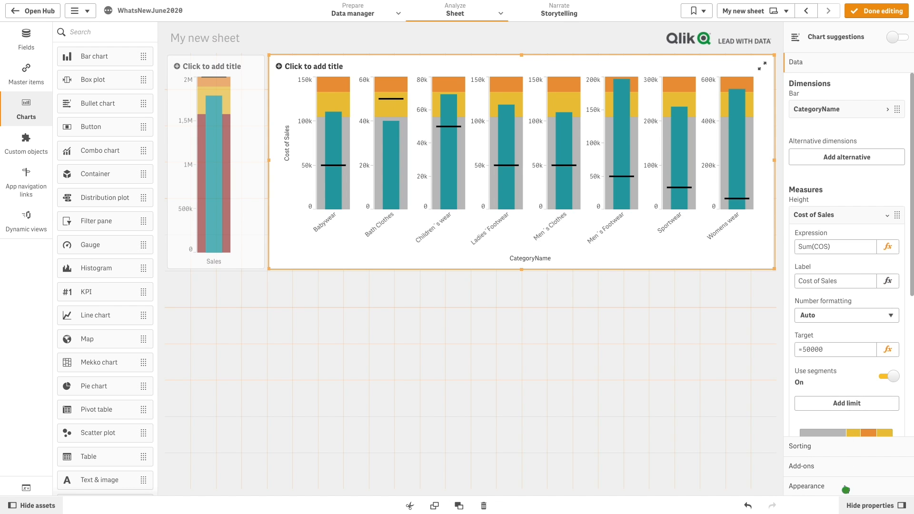
# Switch Cost of Sales to custom colours with green bars and red target markers.
pyautogui.click(807, 122)
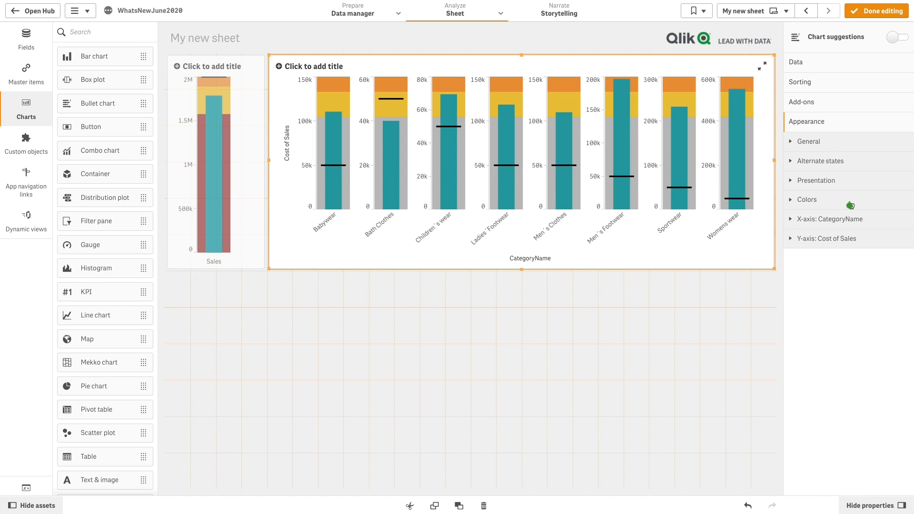
pyautogui.click(807, 199)
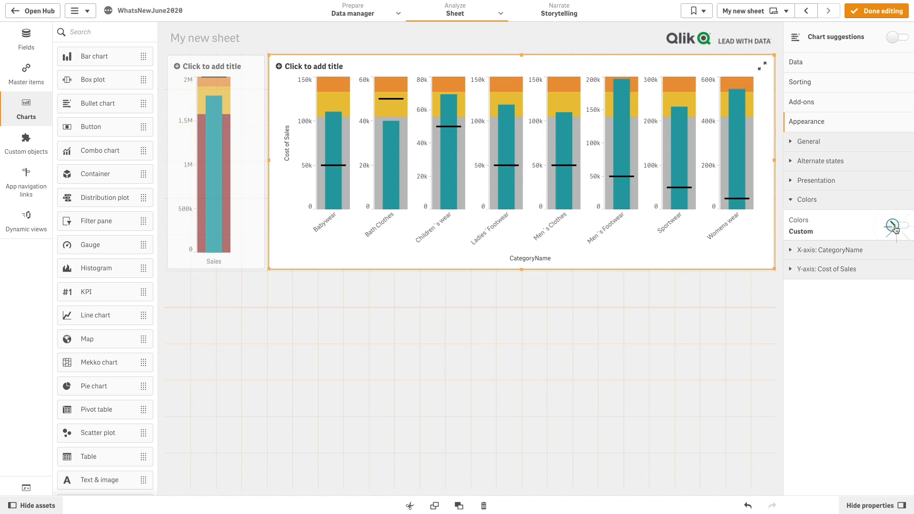
pyautogui.click(896, 225)
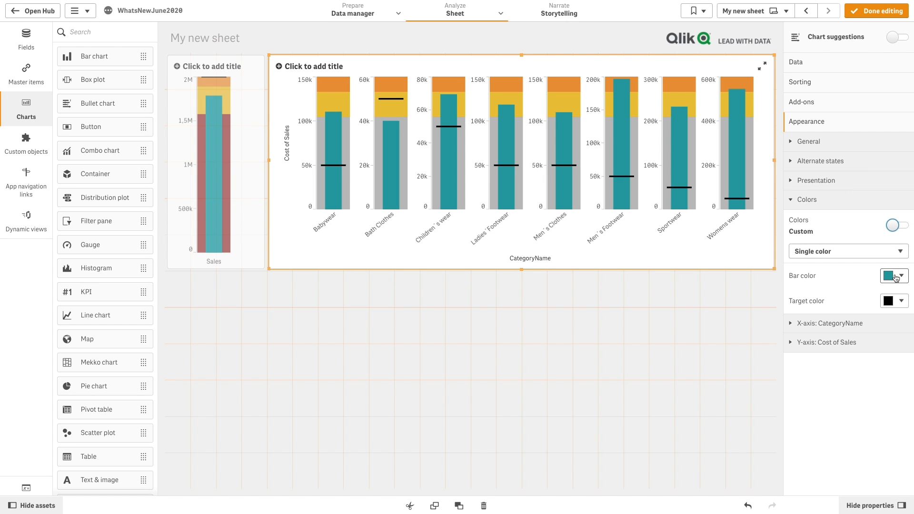
pyautogui.click(890, 276)
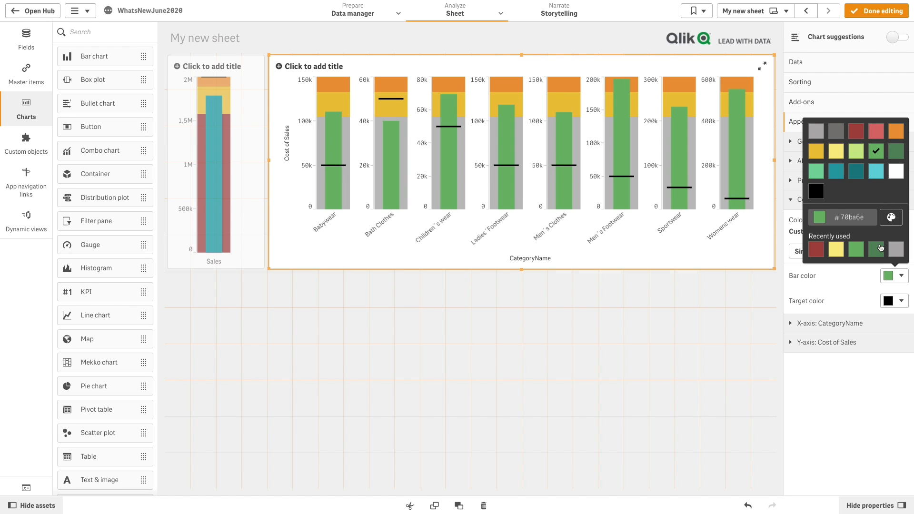
pyautogui.click(889, 300)
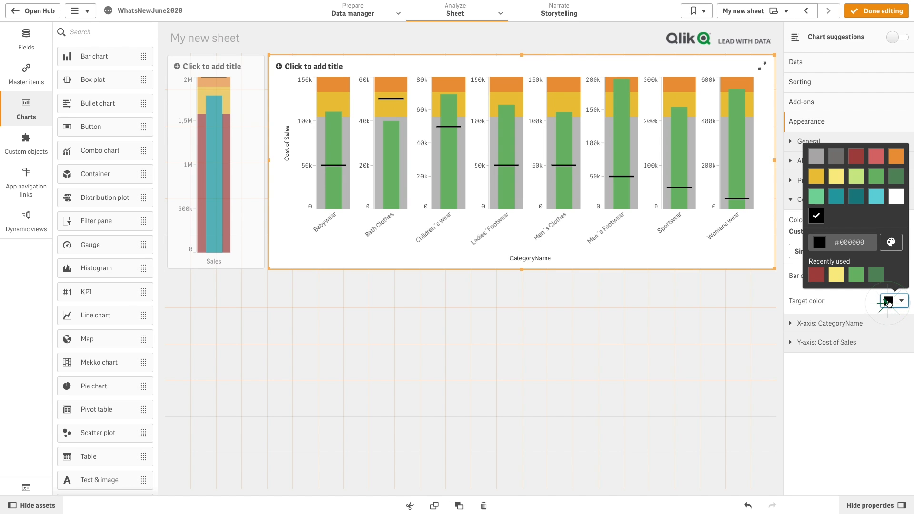
pyautogui.click(855, 156)
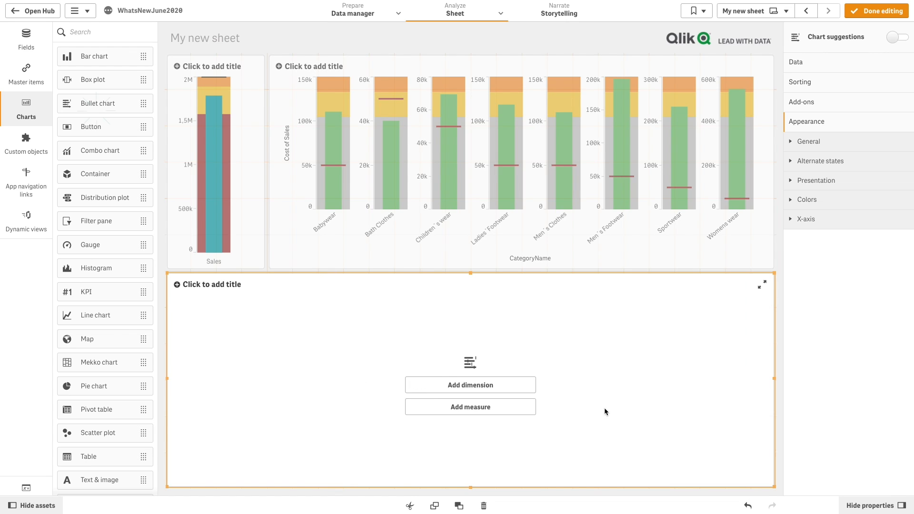
# Add a Sum(Quantity) measure to the third chart, labelled 'Quantity'.
pyautogui.click(470, 407)
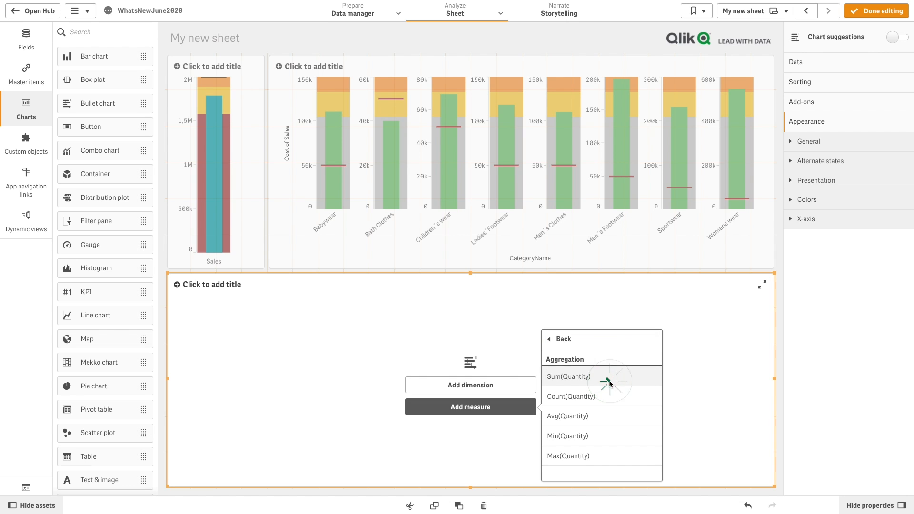
pyautogui.click(569, 376)
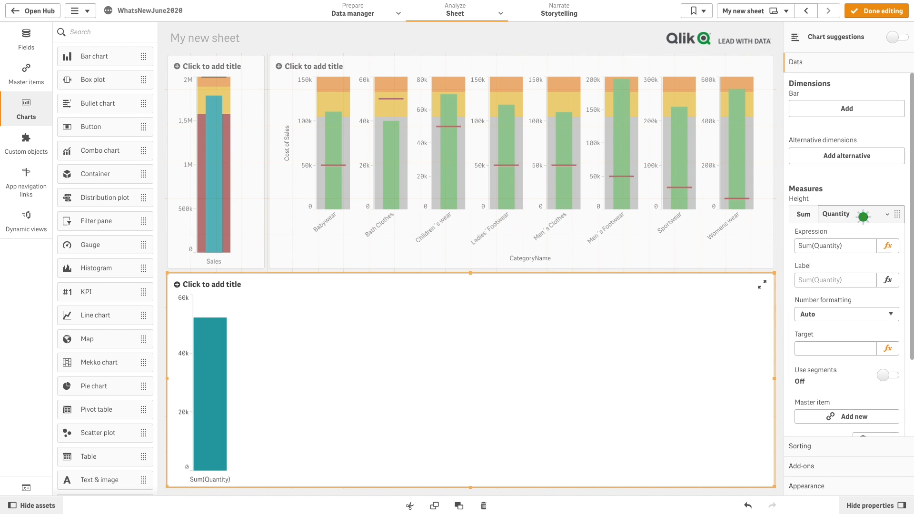
pyautogui.click(835, 280)
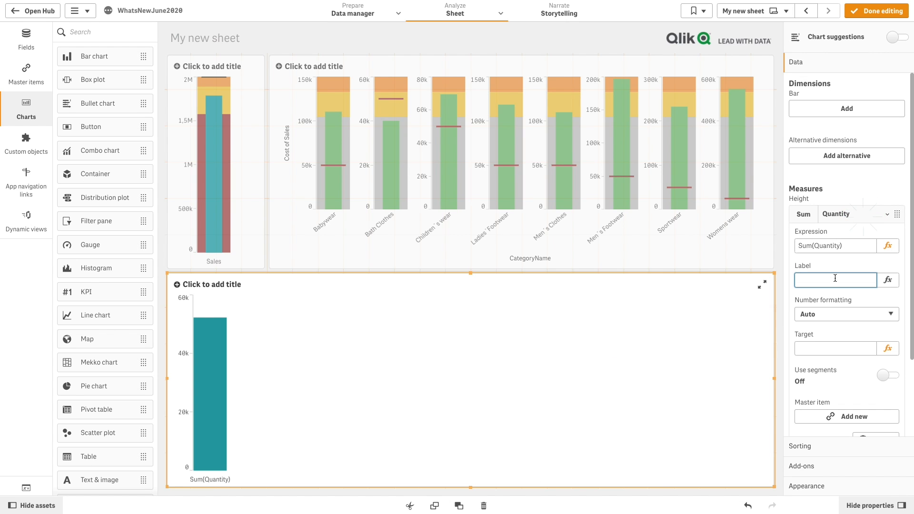
pyautogui.write('Quantity')
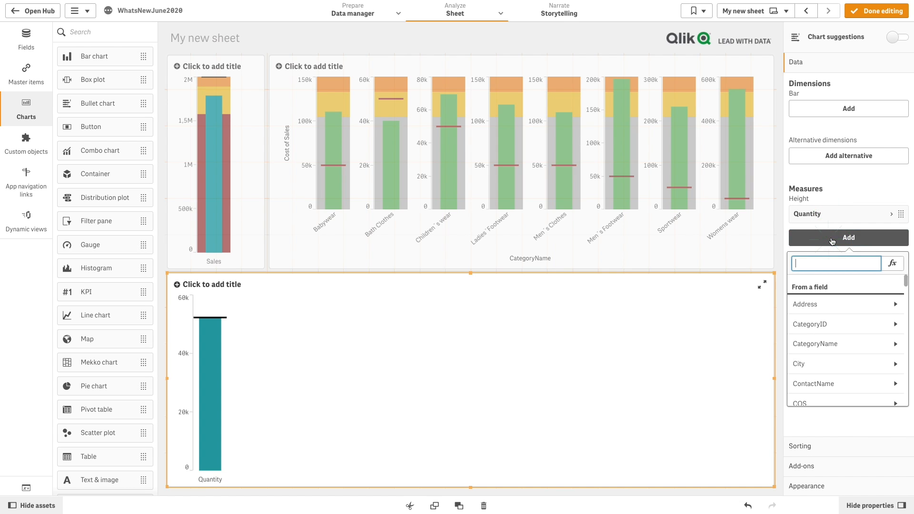
# Add a Sales measure with a 2500000 target and segmented ranges with one limit.
pyautogui.write('Sales')
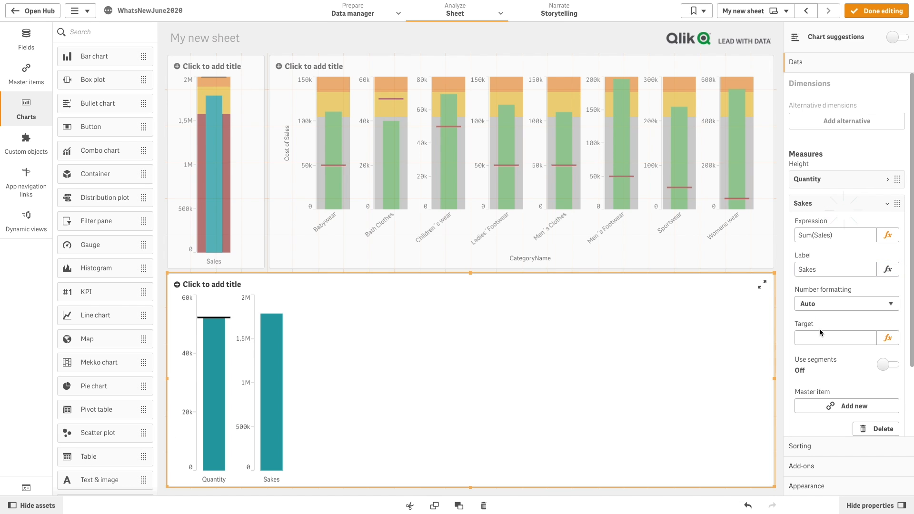
pyautogui.write('2500000')
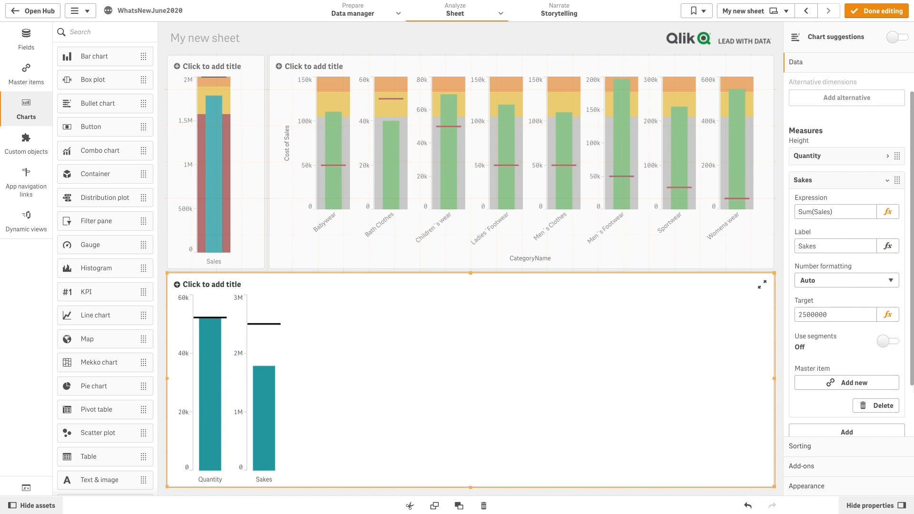
pyautogui.click(901, 341)
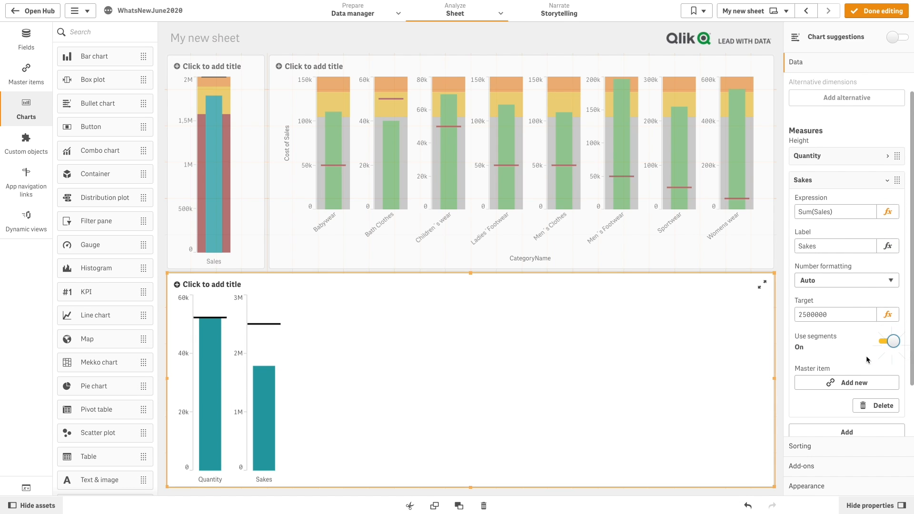
pyautogui.click(890, 341)
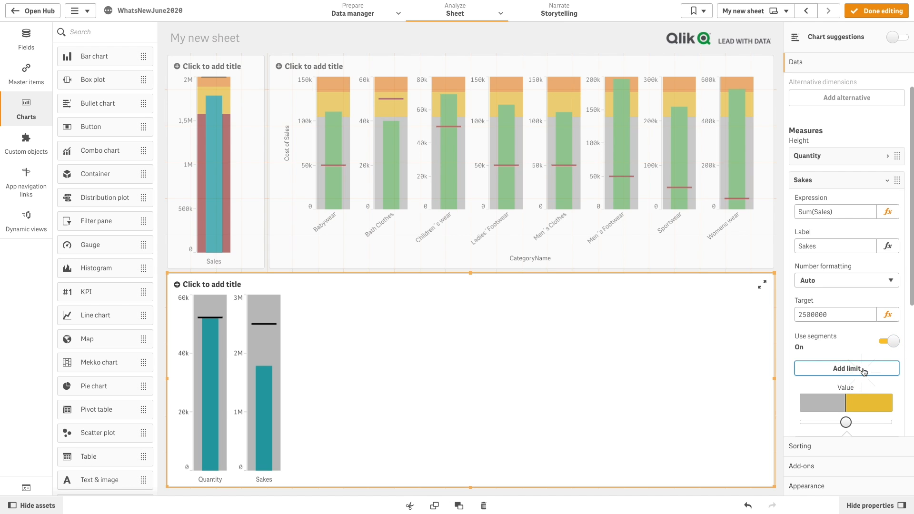
pyautogui.click(846, 368)
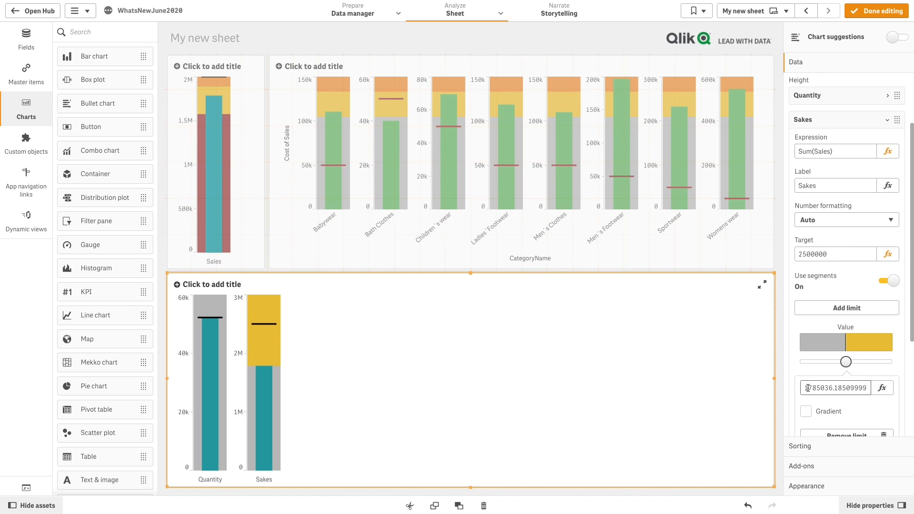
pyautogui.moveTo(845, 362); pyautogui.dragTo(888, 362)
pyautogui.write('COS')
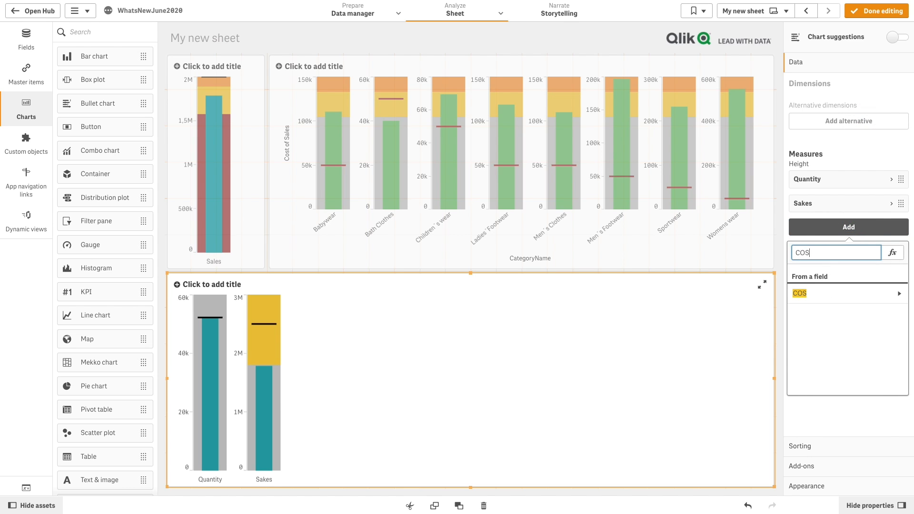
# Add a COS measure with a 1100000 target and a range limit at 1000000.
pyautogui.click(799, 294)
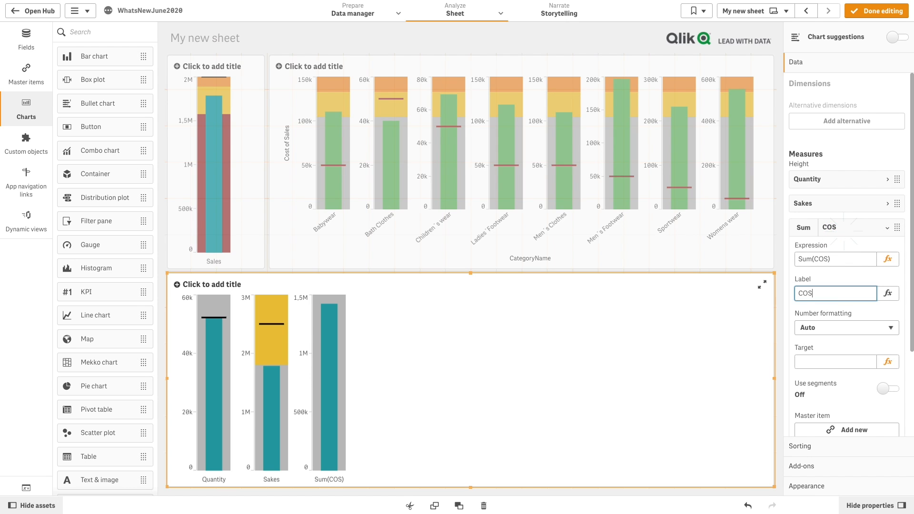
pyautogui.write('1100000')
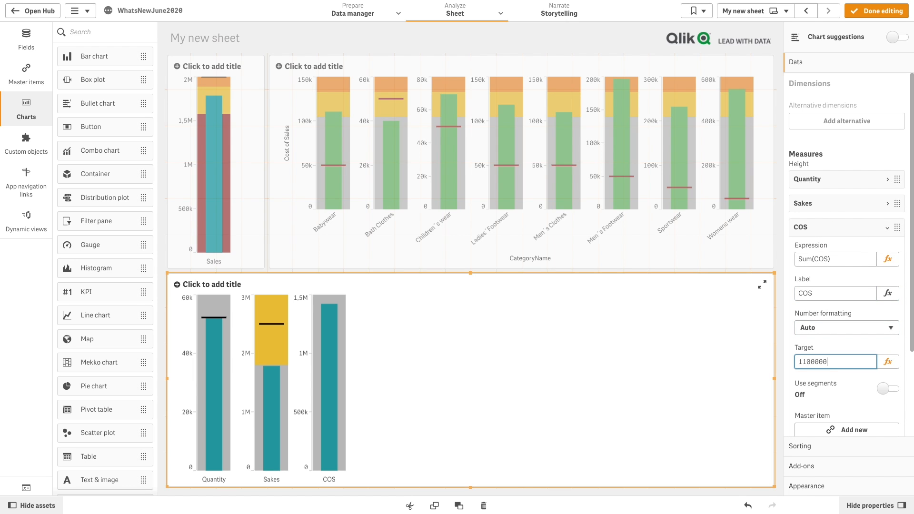
pyautogui.click(885, 389)
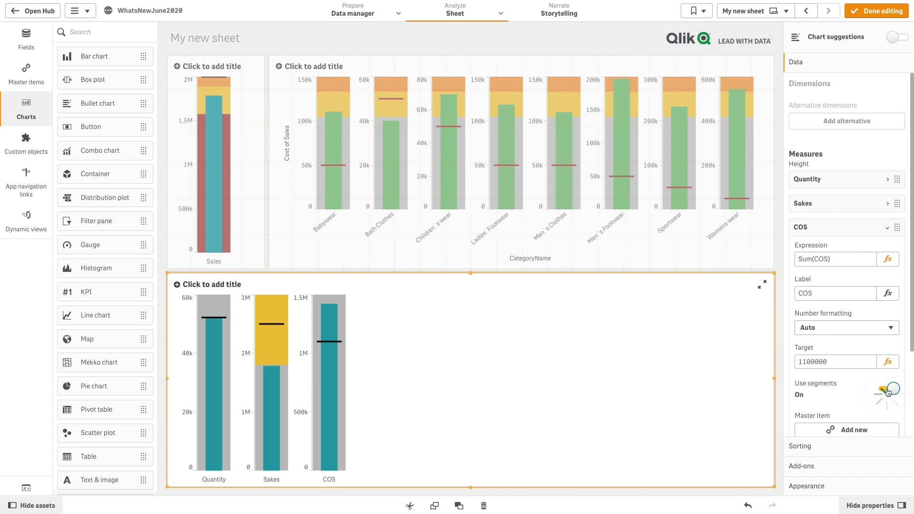
pyautogui.click(885, 390)
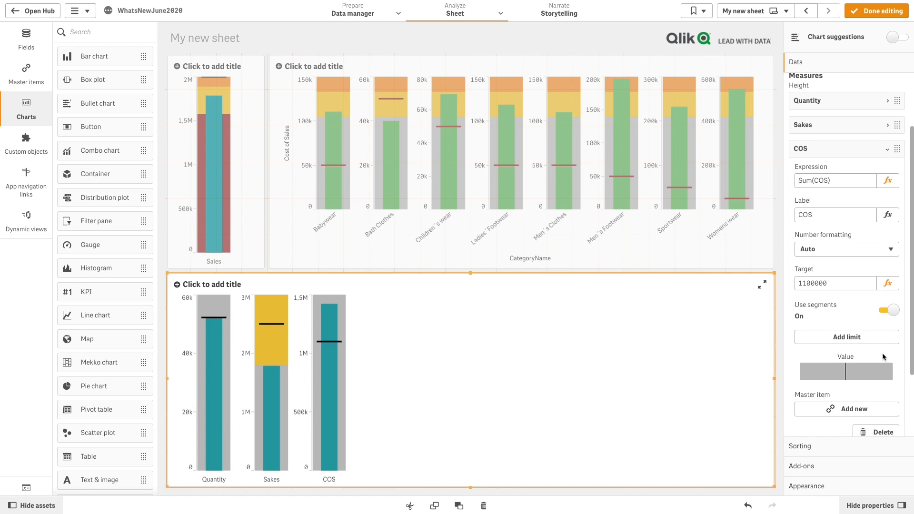
pyautogui.moveTo(846, 371); pyautogui.dragTo(845, 390)
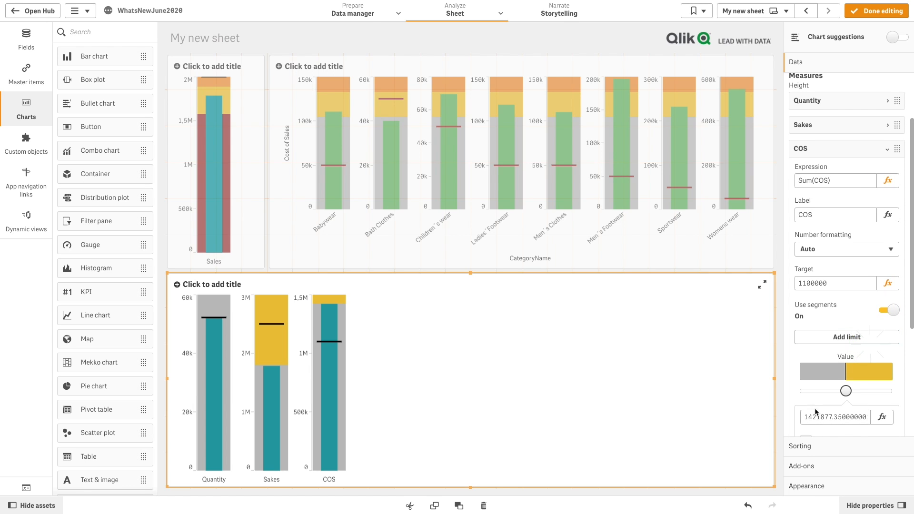
pyautogui.write('1000000')
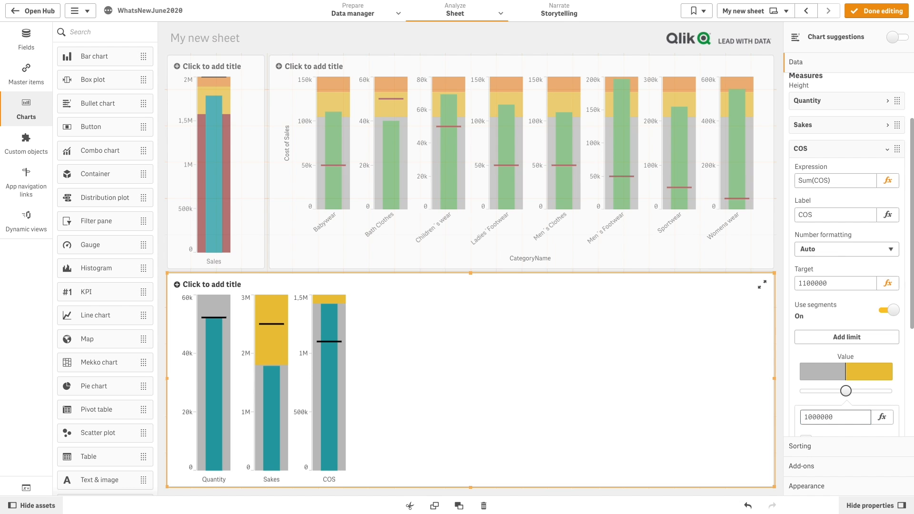
pyautogui.moveTo(846, 390); pyautogui.dragTo(839, 390)
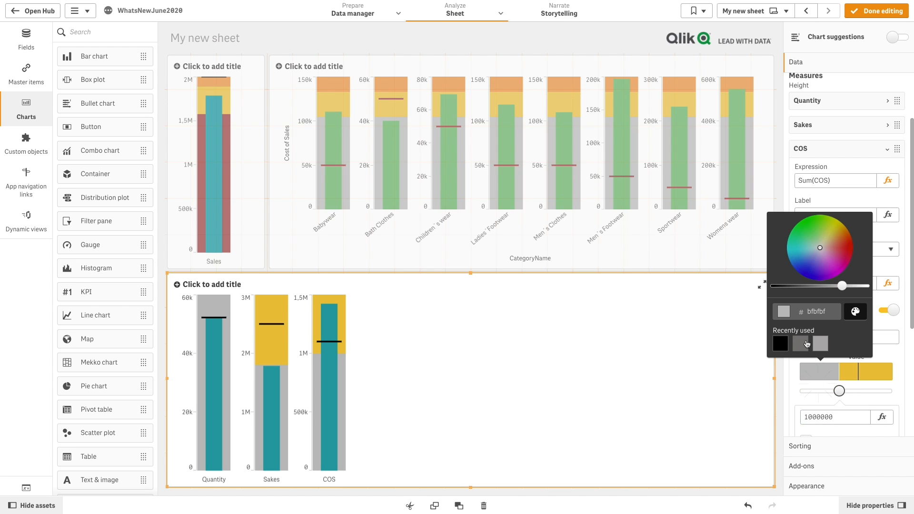
# Colour the lowest COS range green, add another limit, and make the top range dark red.
pyautogui.click(805, 238)
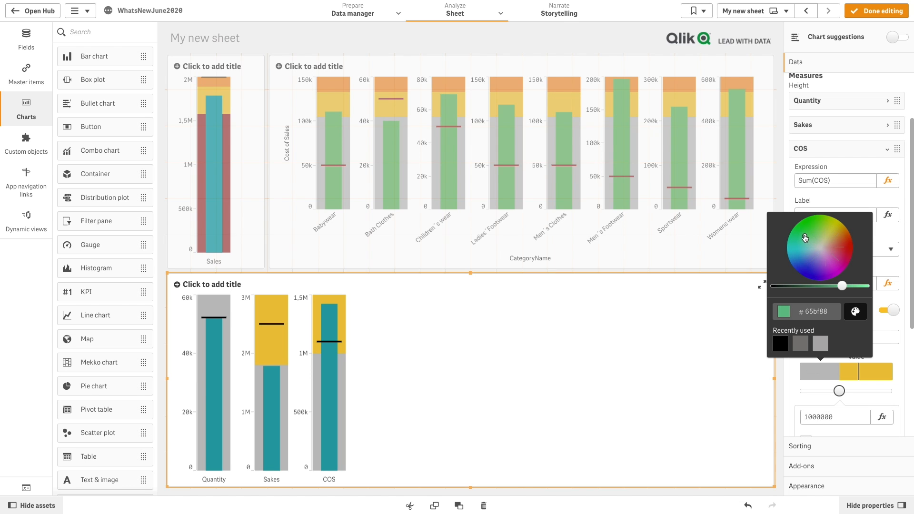
pyautogui.click(803, 234)
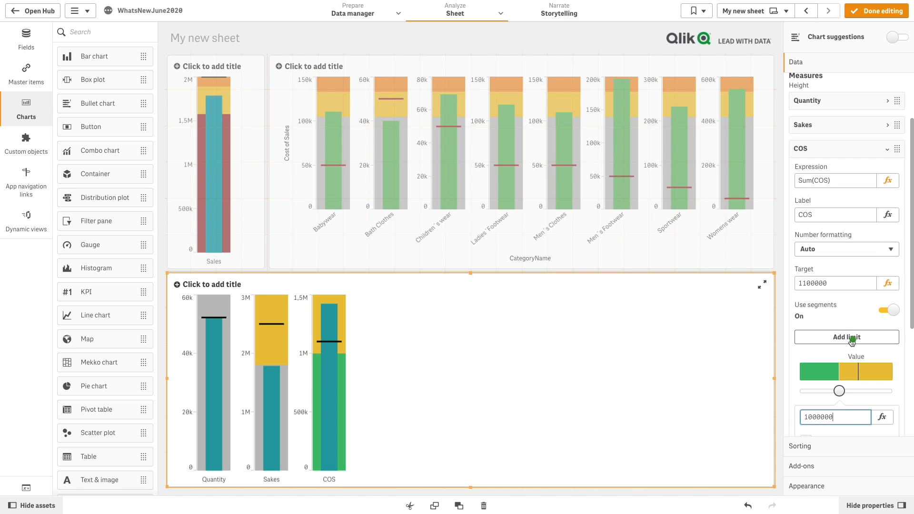
pyautogui.click(846, 337)
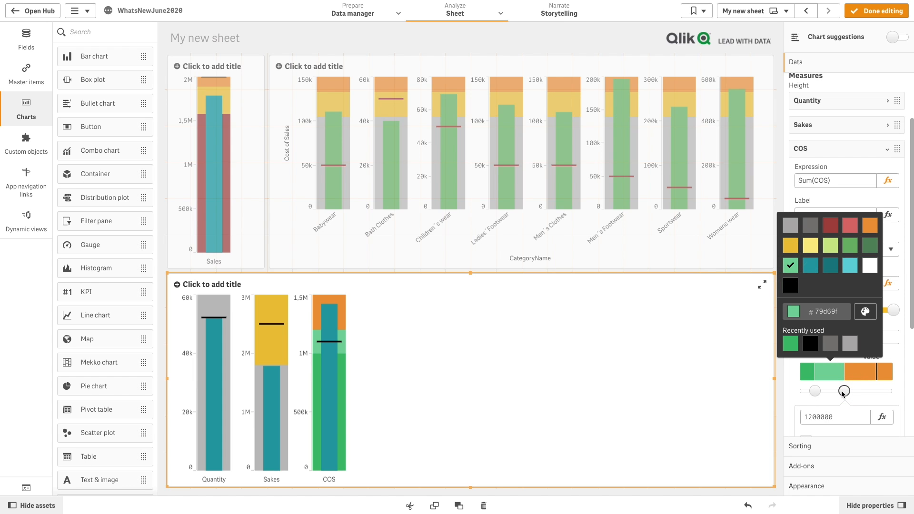
pyautogui.click(869, 226)
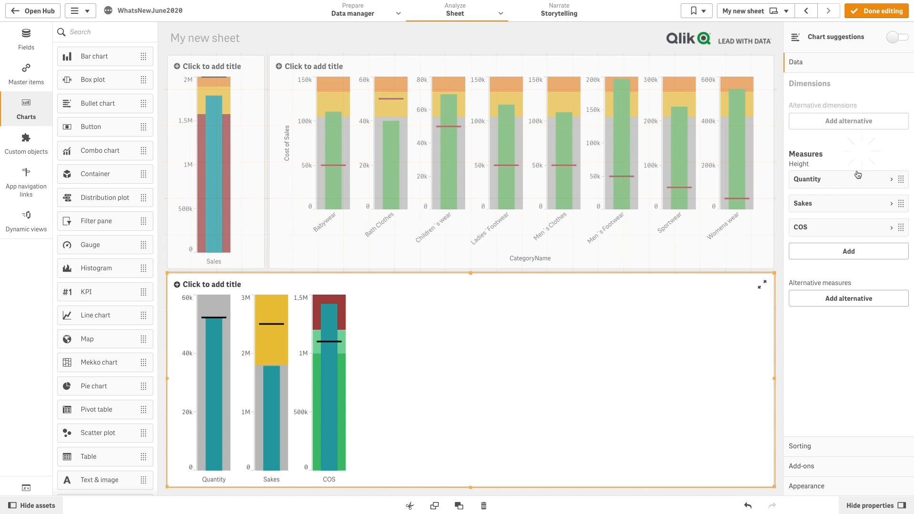
# Add a Count(SupplierID) measure labelled 'Suppliers'.
pyautogui.click(848, 250)
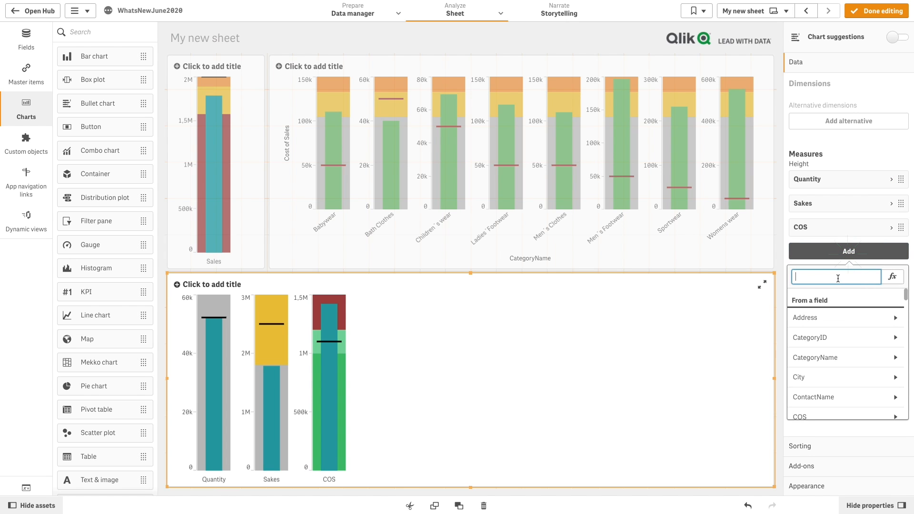
pyautogui.write('Sup')
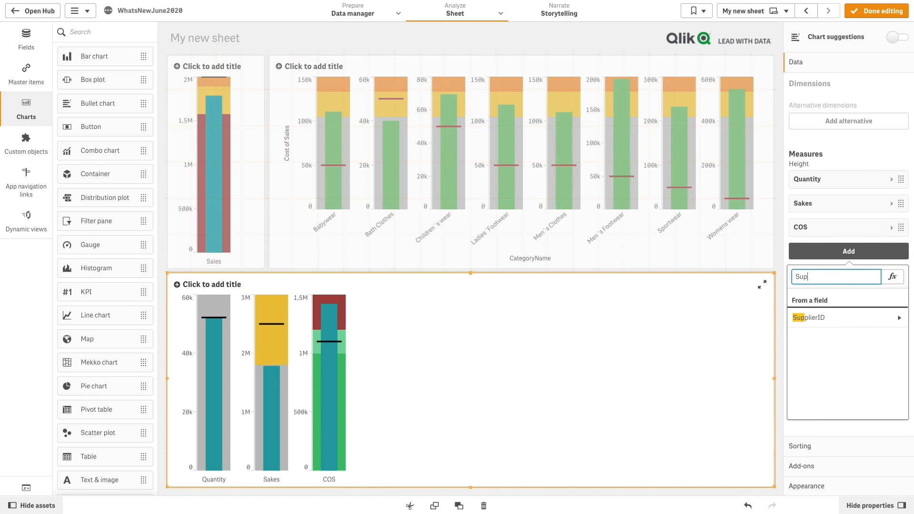
pyautogui.click(809, 317)
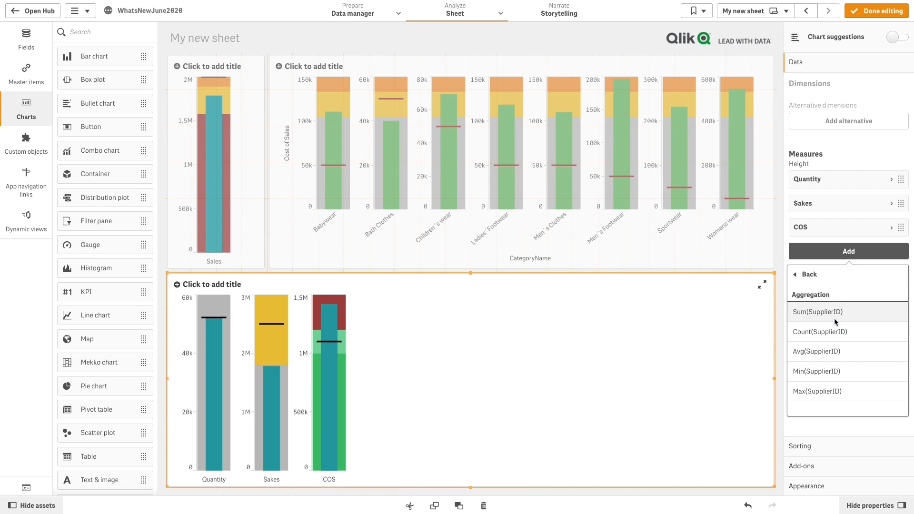
pyautogui.click(820, 331)
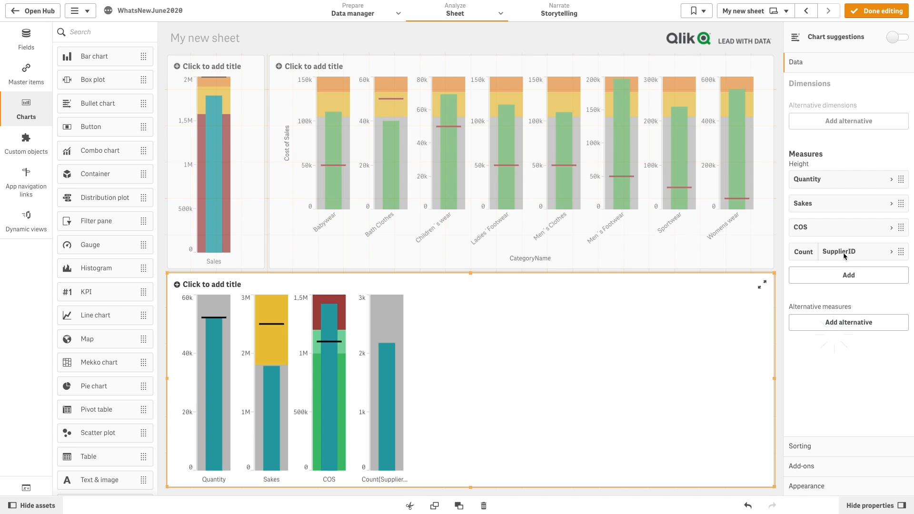
pyautogui.click(840, 252)
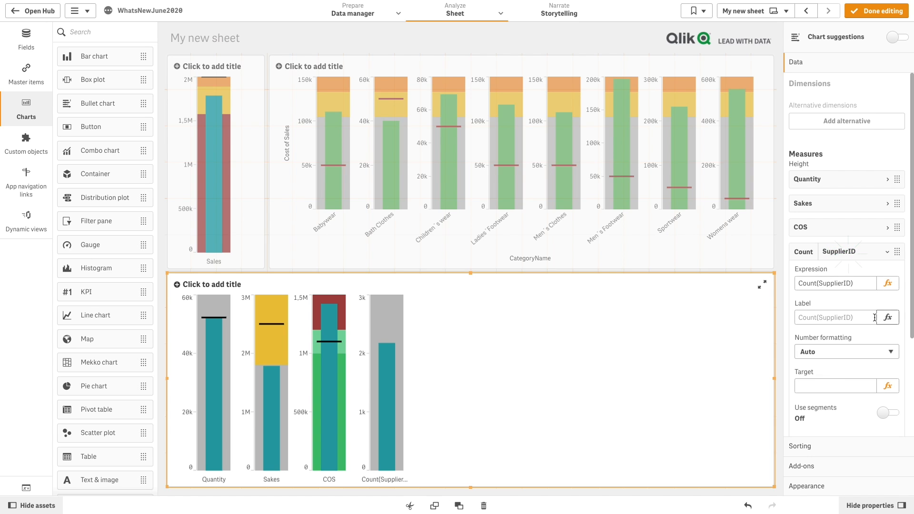
pyautogui.write('Suppliers')
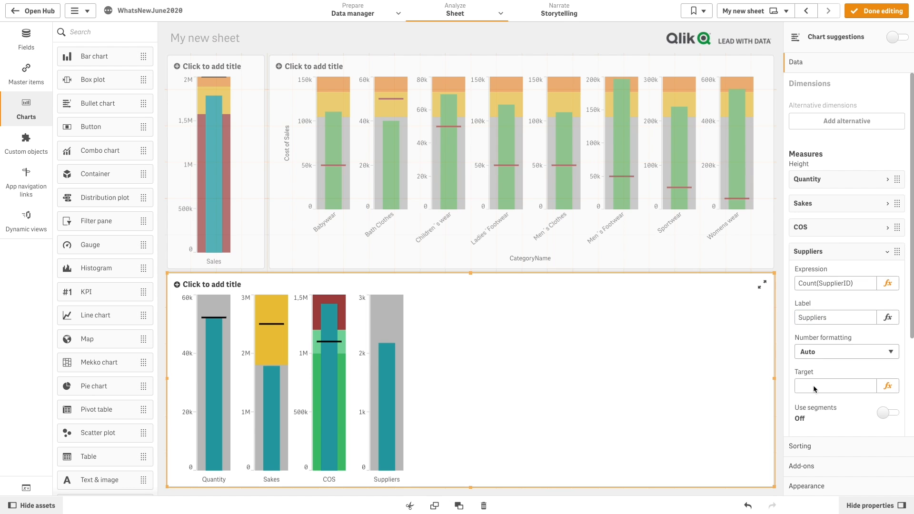
# Enable Suppliers range segments with two Count-based limit expressions.
pyautogui.click(888, 413)
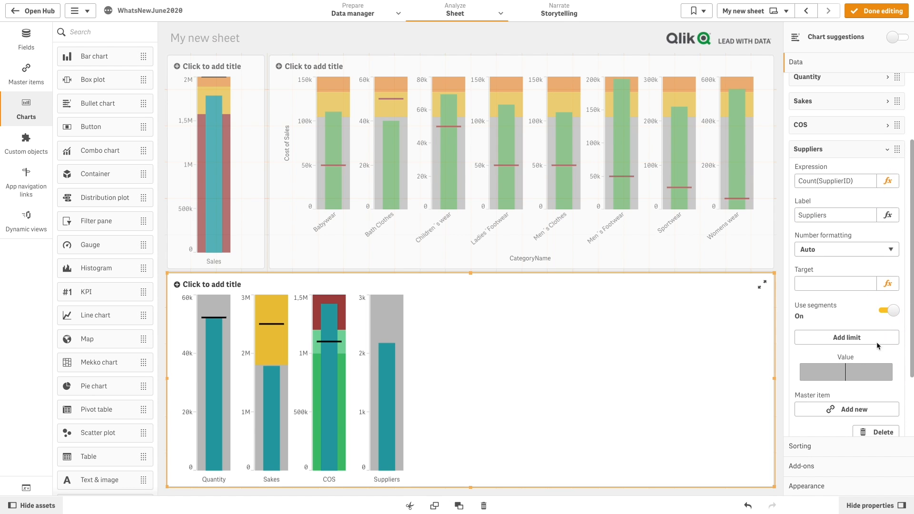
pyautogui.click(846, 337)
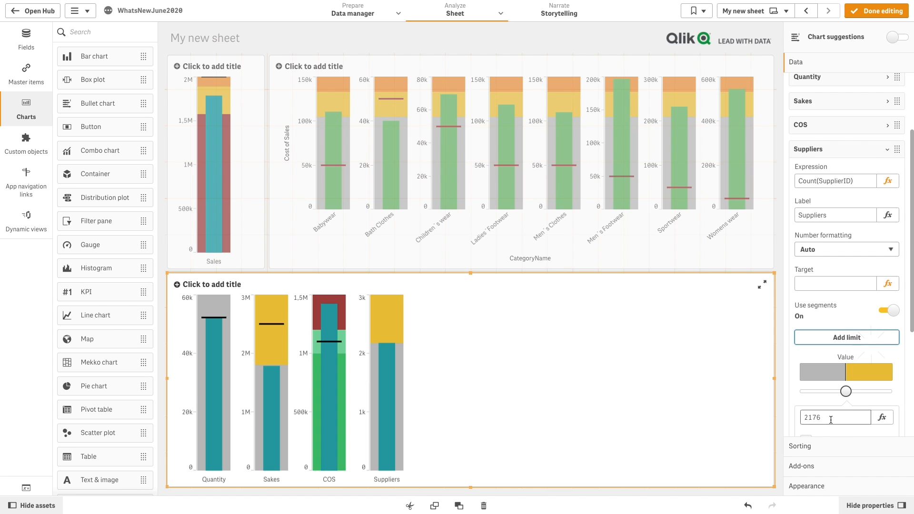
pyautogui.write('=Count(SupplierID)/')
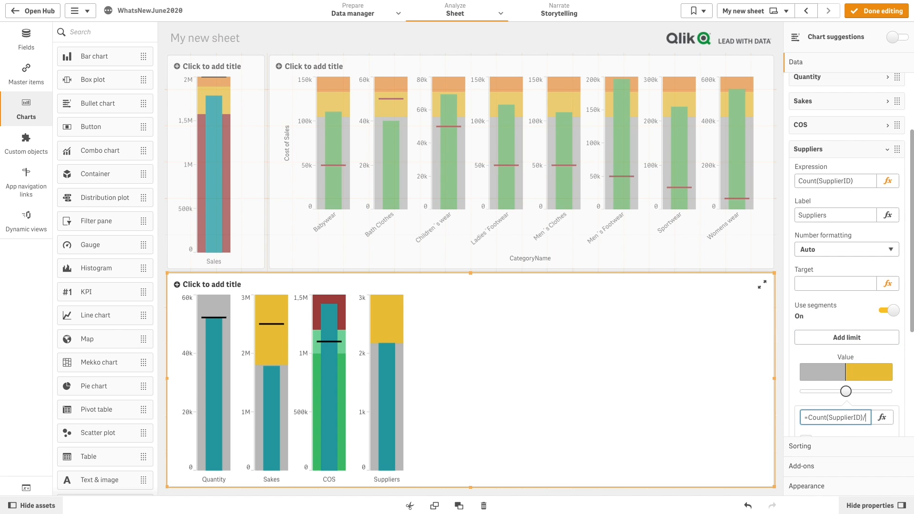
pyautogui.click(822, 372)
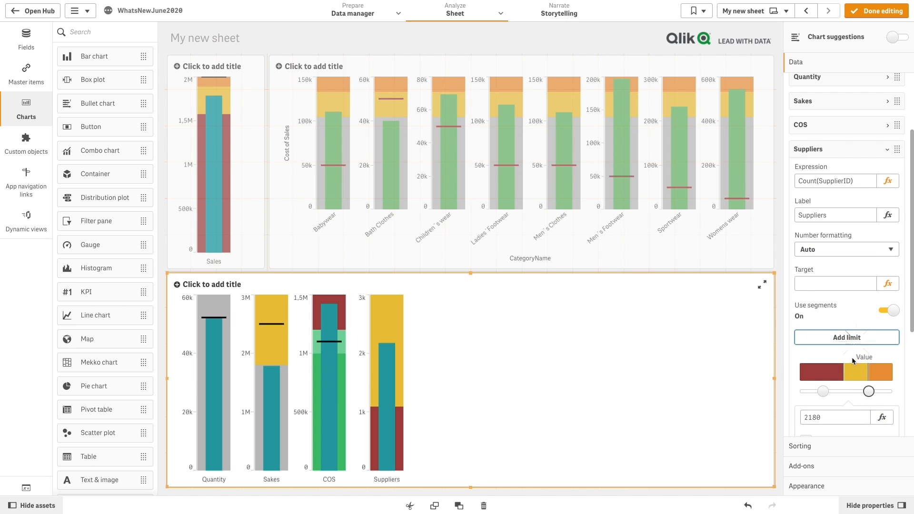
pyautogui.write('=Count(SupplierID)+')
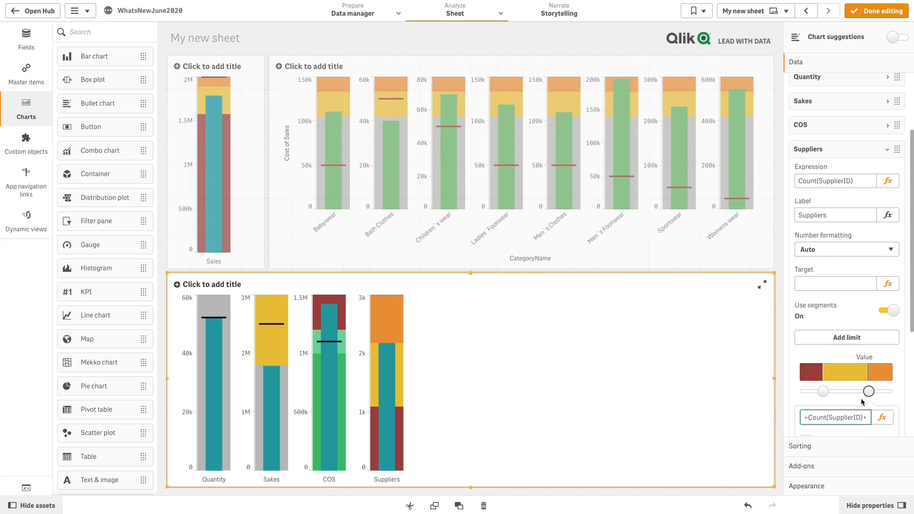
pyautogui.moveTo(868, 392); pyautogui.dragTo(883, 379)
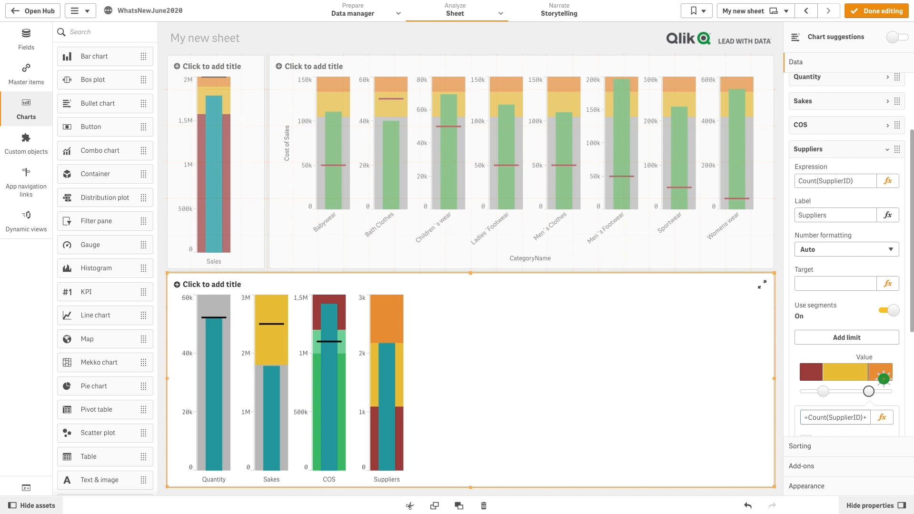
# Make the top Suppliers range dark green and blend the ranges as a gradient.
pyautogui.click(884, 379)
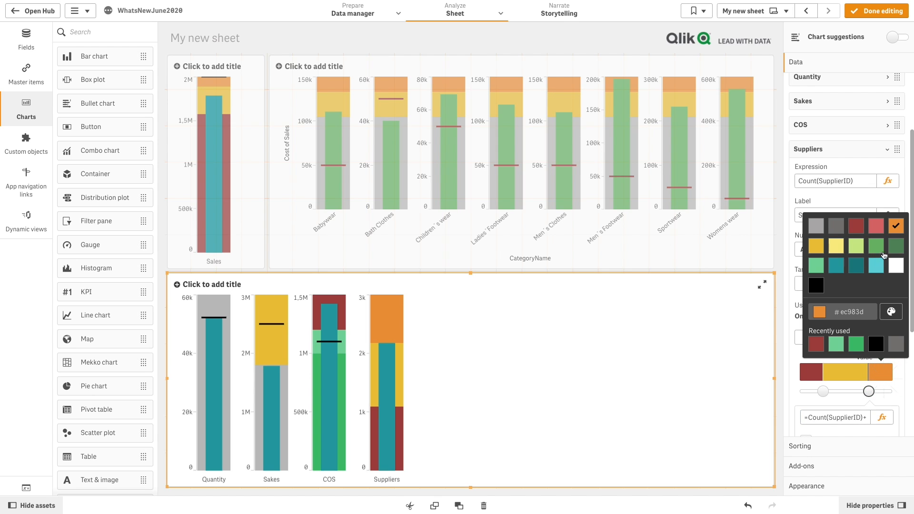
pyautogui.click(894, 245)
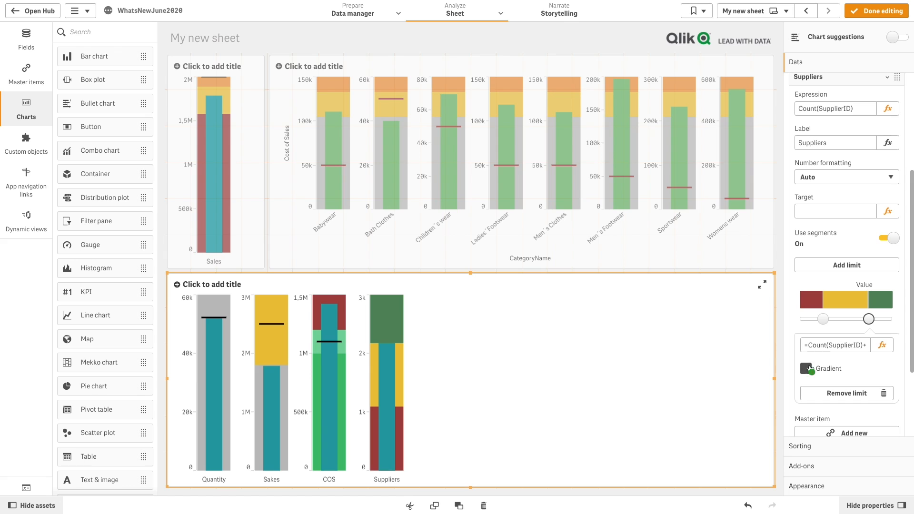
pyautogui.click(806, 368)
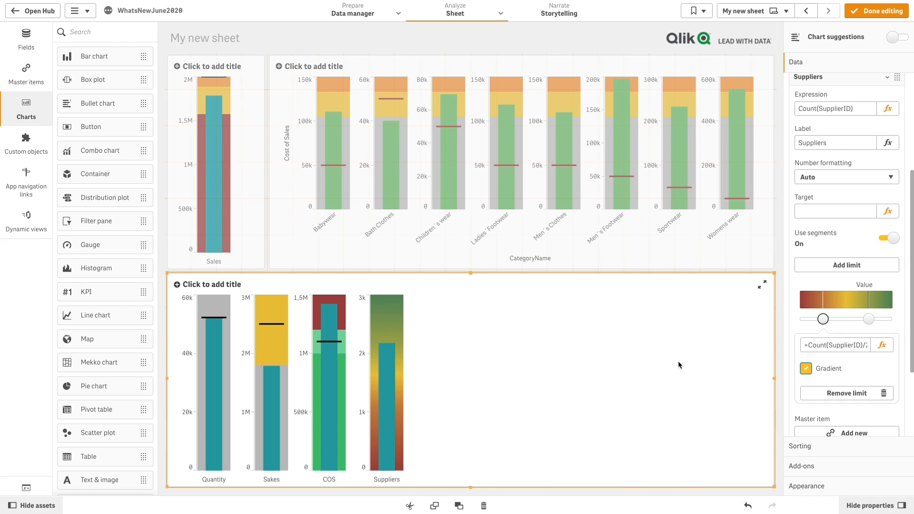
pyautogui.moveTo(413, 437)
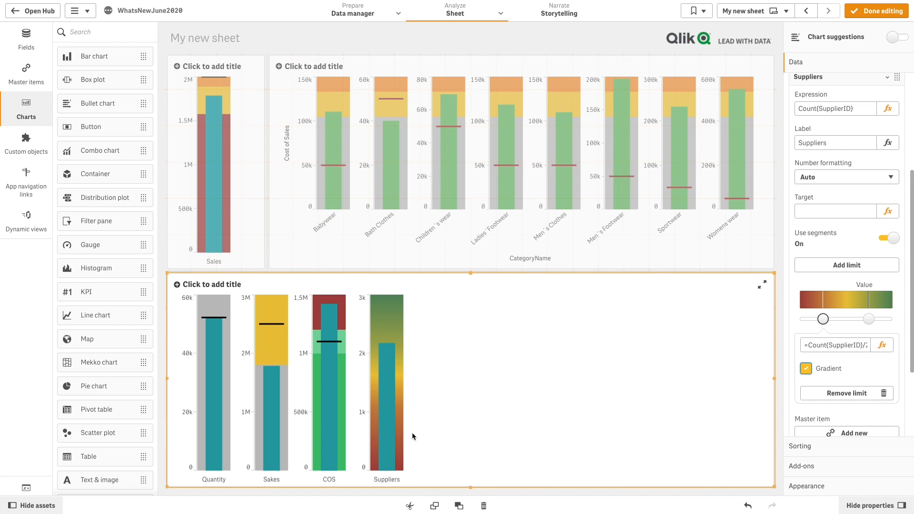
pyautogui.click(808, 121)
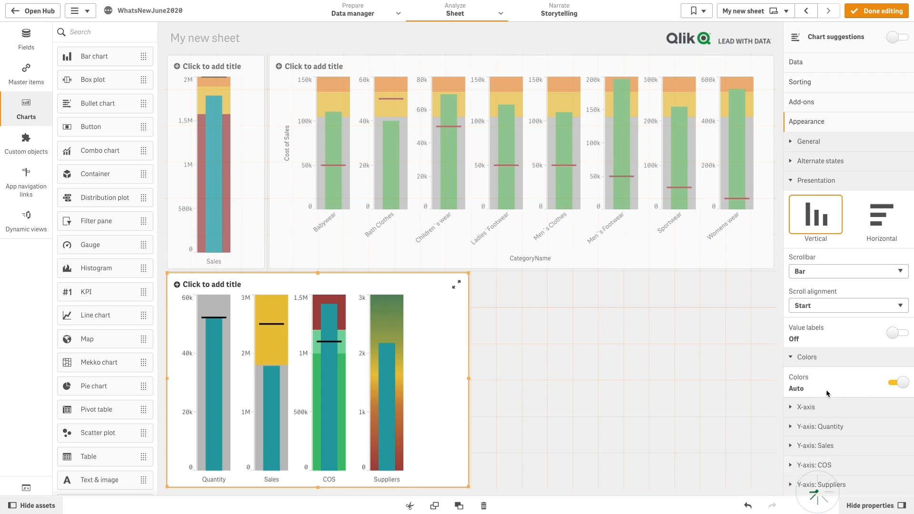
# Switch the third chart to custom colours with dark grey bars, then reselect it.
pyautogui.click(897, 382)
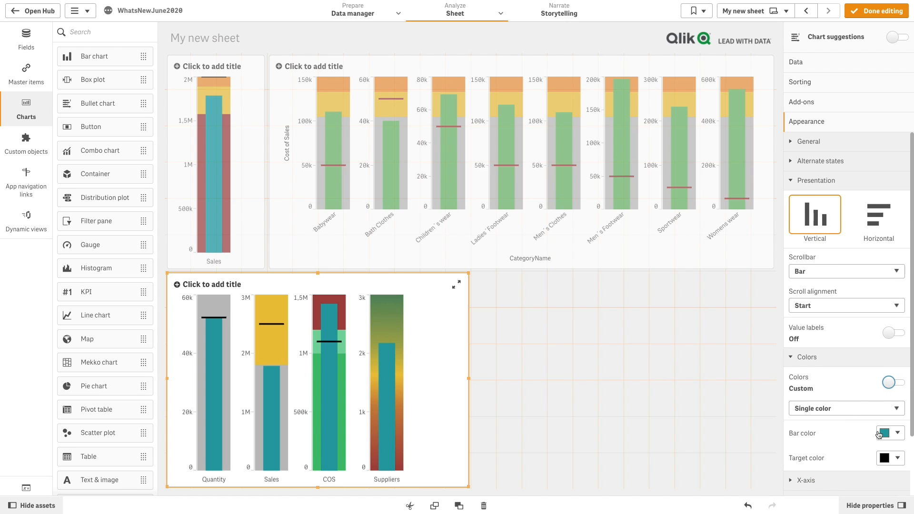
pyautogui.click(890, 433)
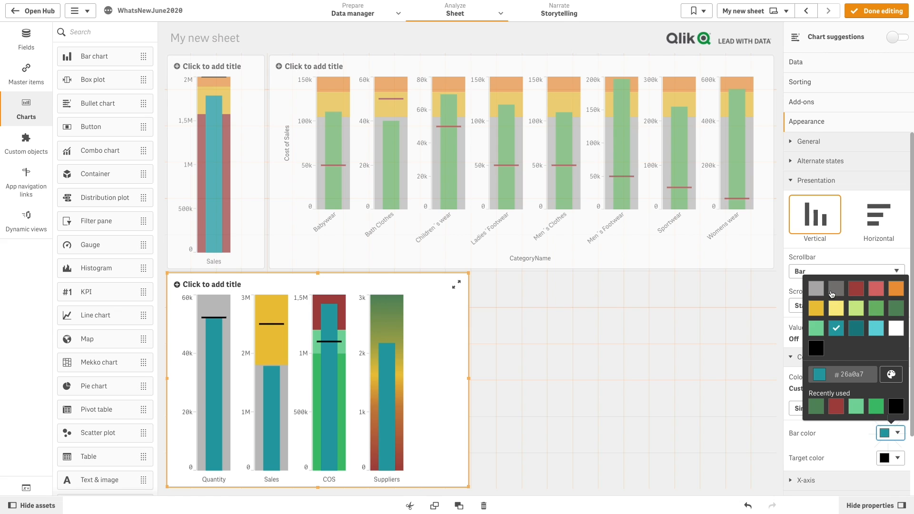
pyautogui.click(815, 288)
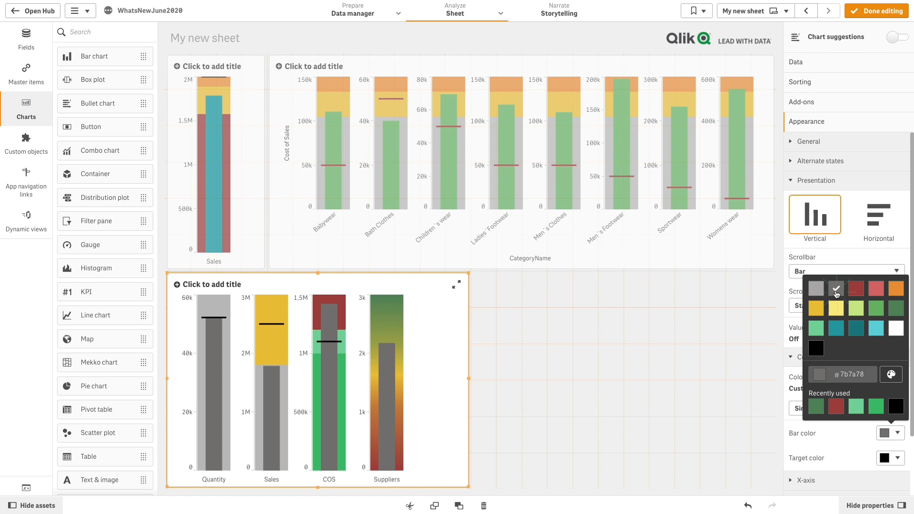
pyautogui.moveTo(745, 394)
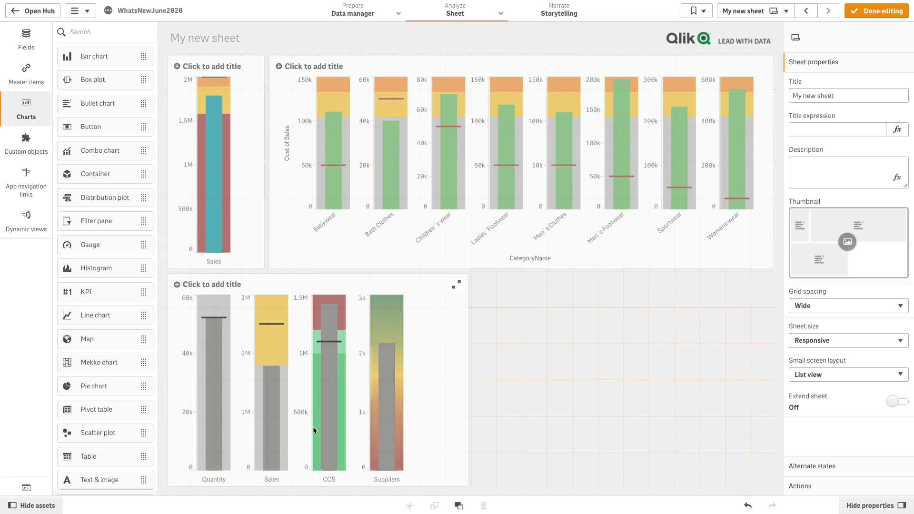
pyautogui.click(318, 379)
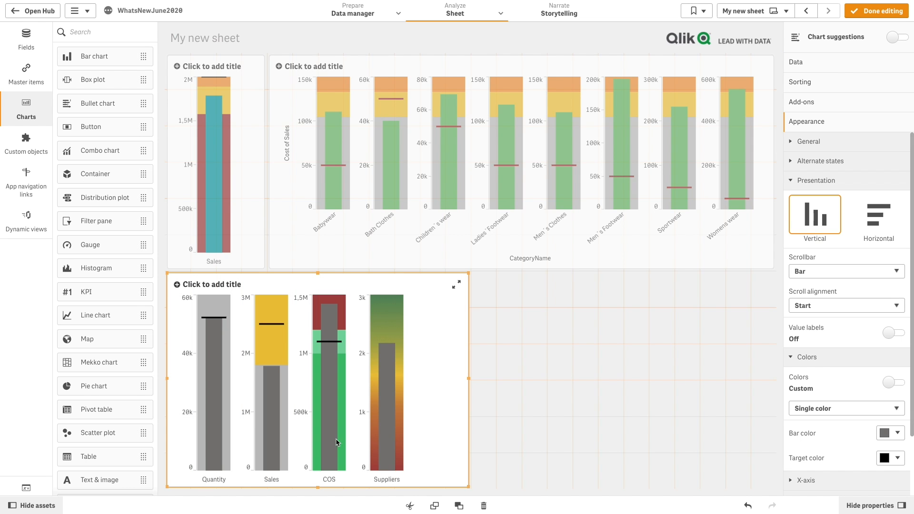
pyautogui.moveTo(324, 443)
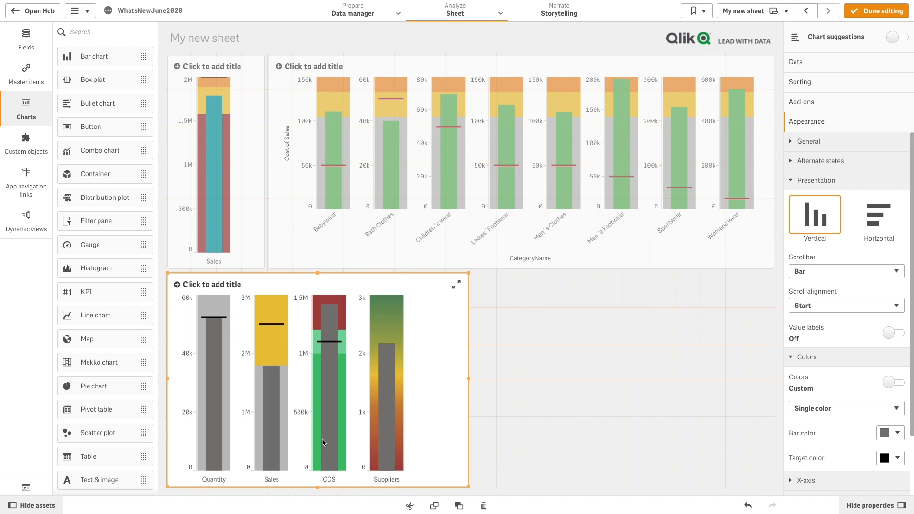